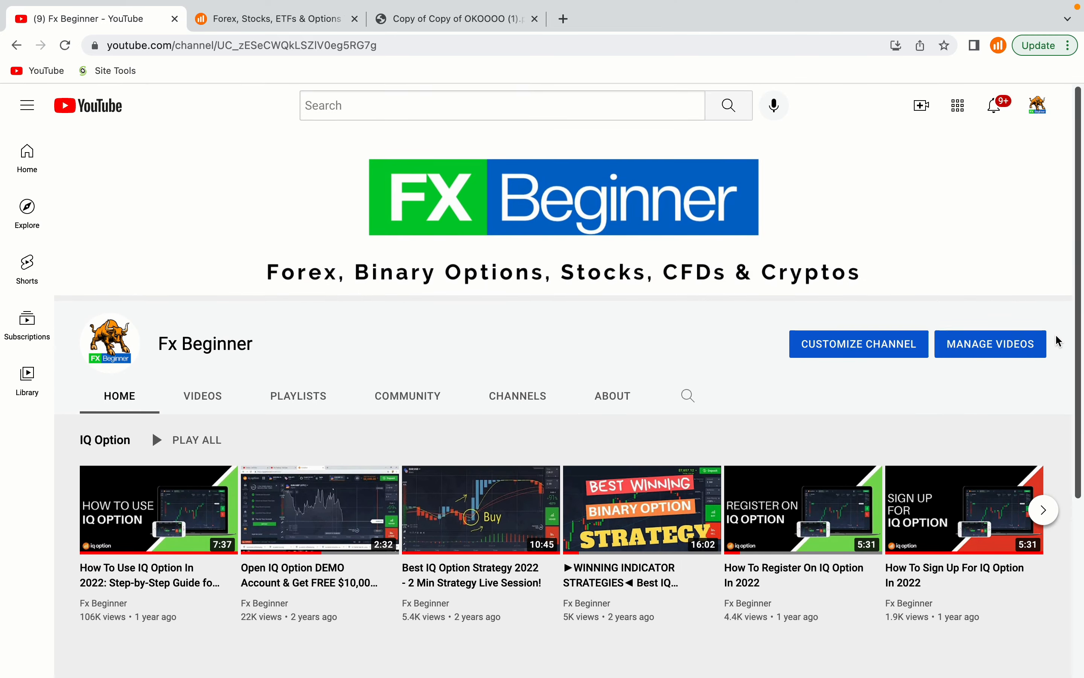
Browse the homepage price table, viewing the stock CFDs, commodities and further asset lists
scroll(down, 3)
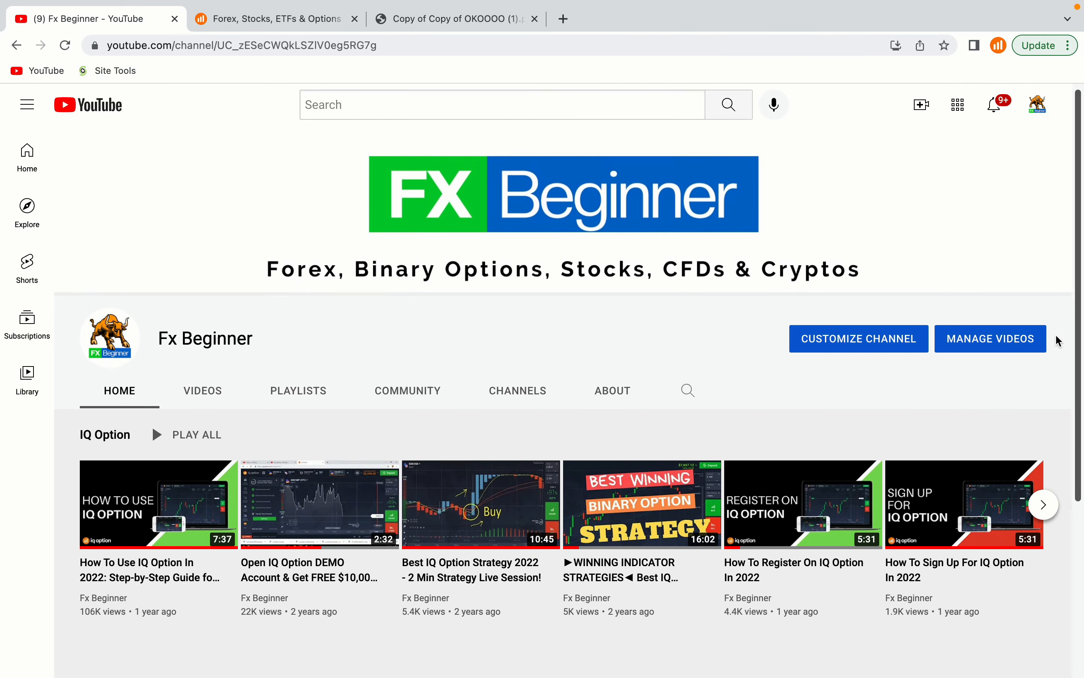
mouse_move(415, 219)
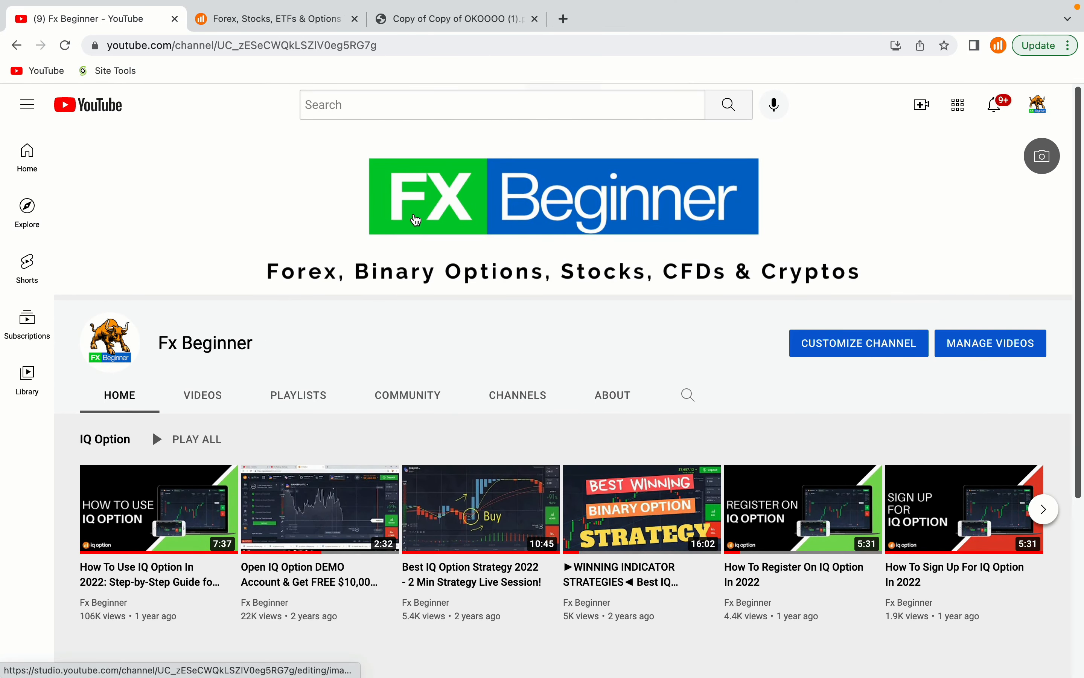
click(270, 19)
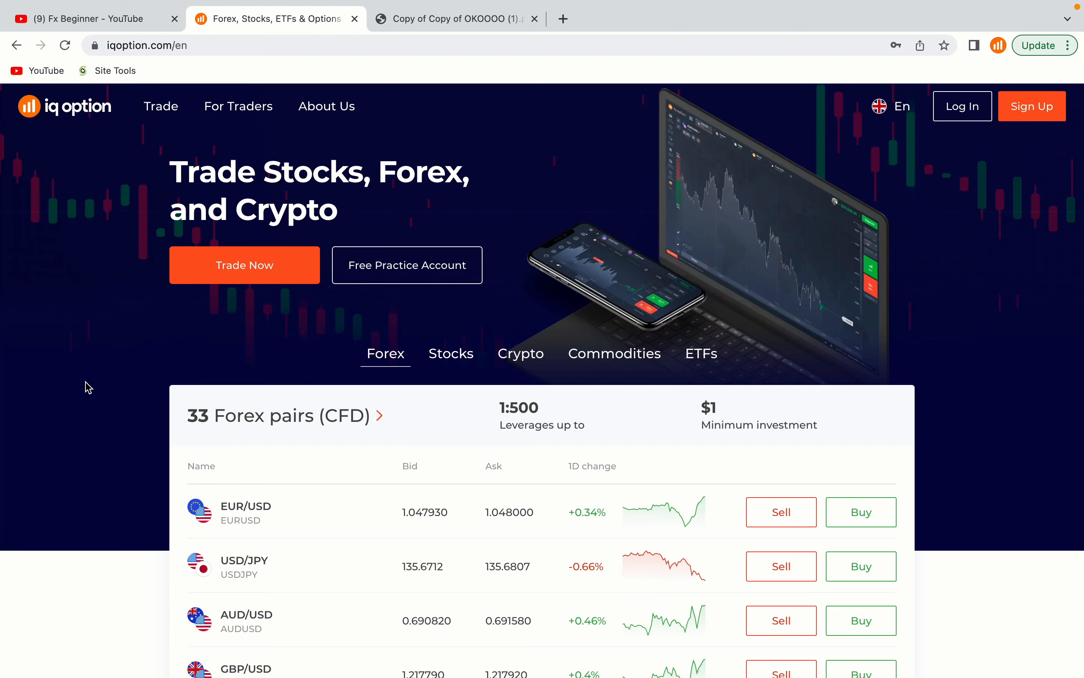
scroll(down, 3)
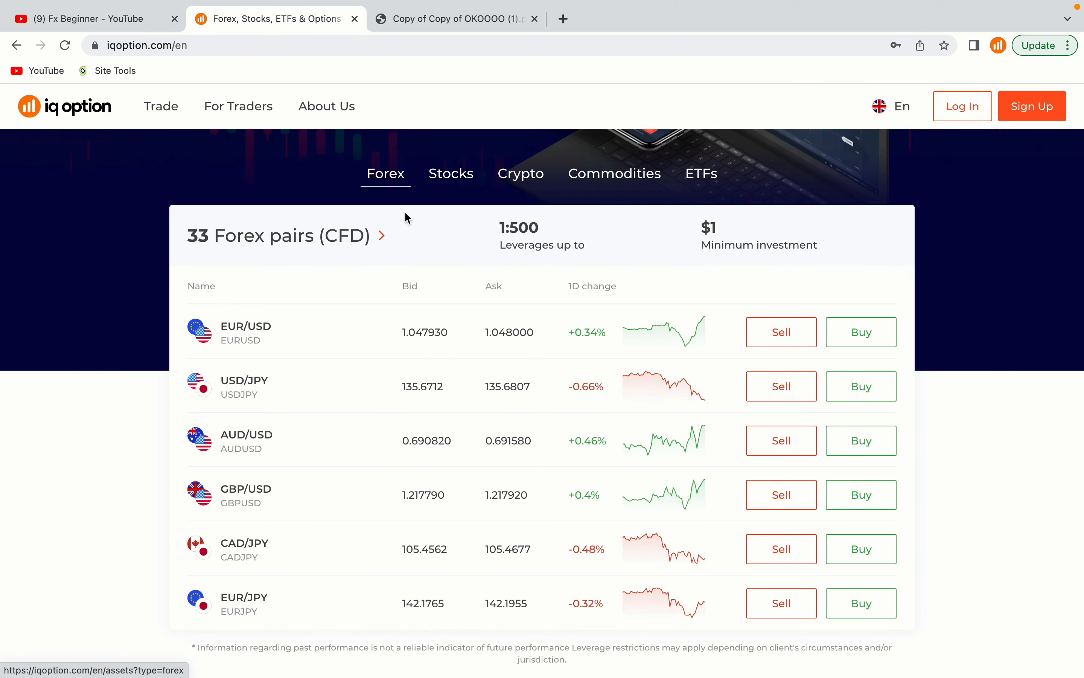
click(451, 173)
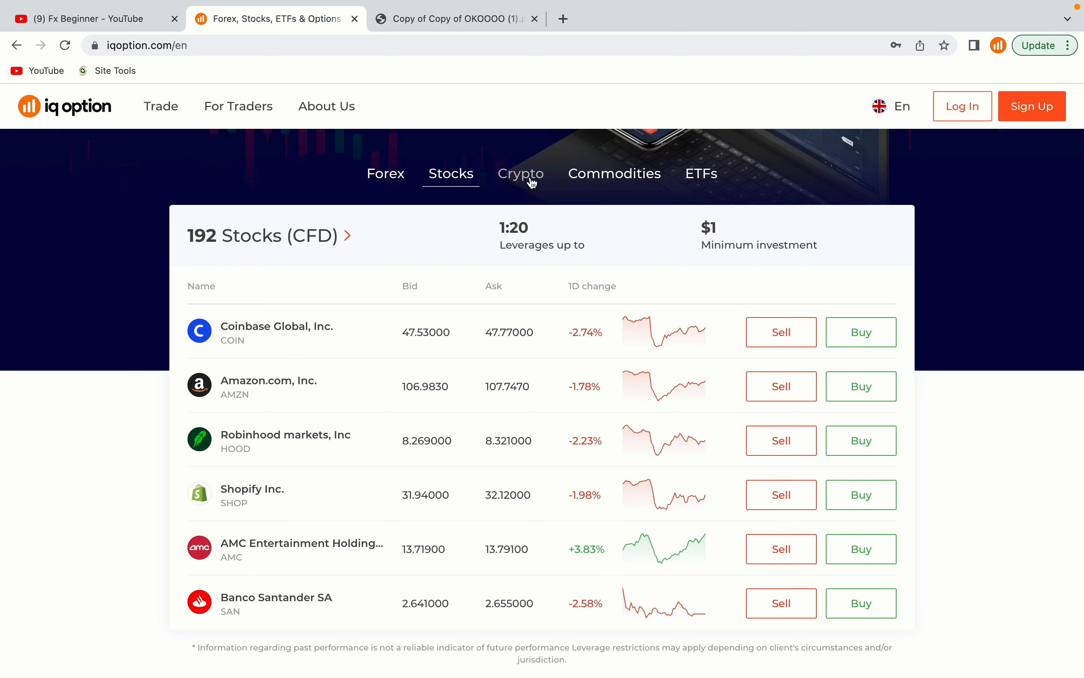
click(615, 173)
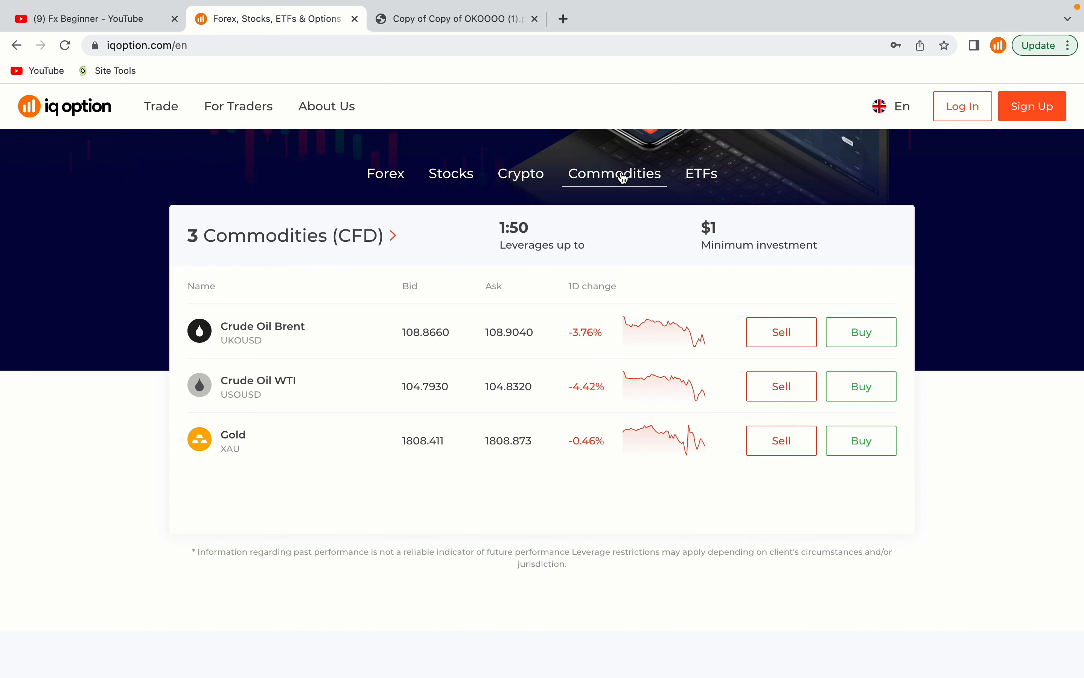
click(701, 173)
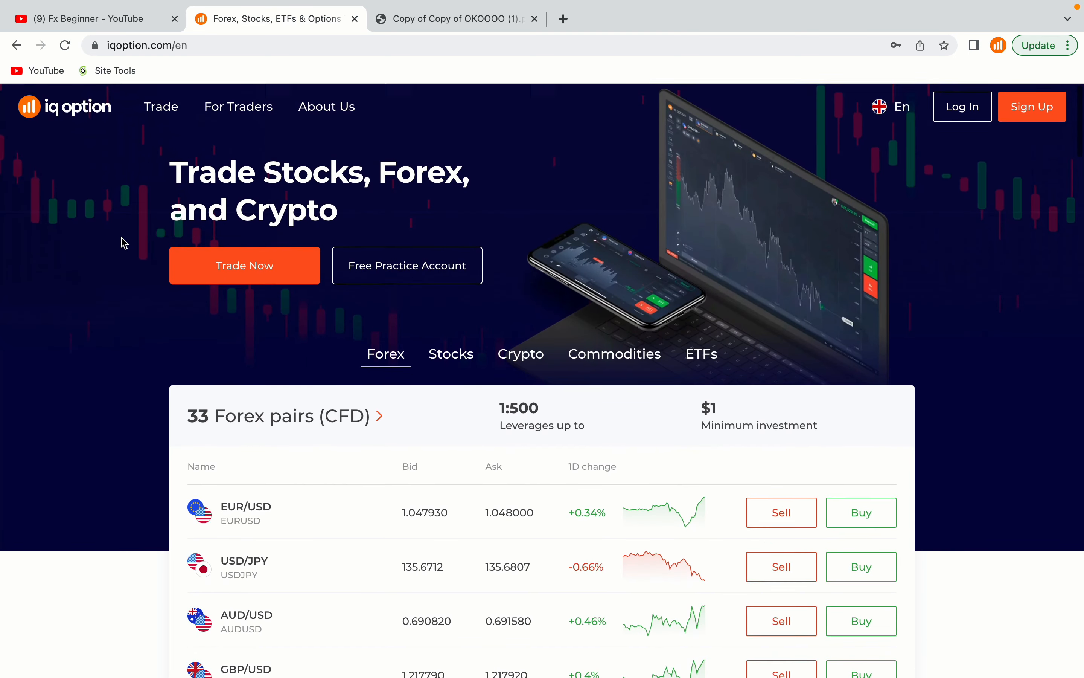
Scroll down the homepage, review the image of registration links, and return to the IQ Option tab
scroll(down, 3)
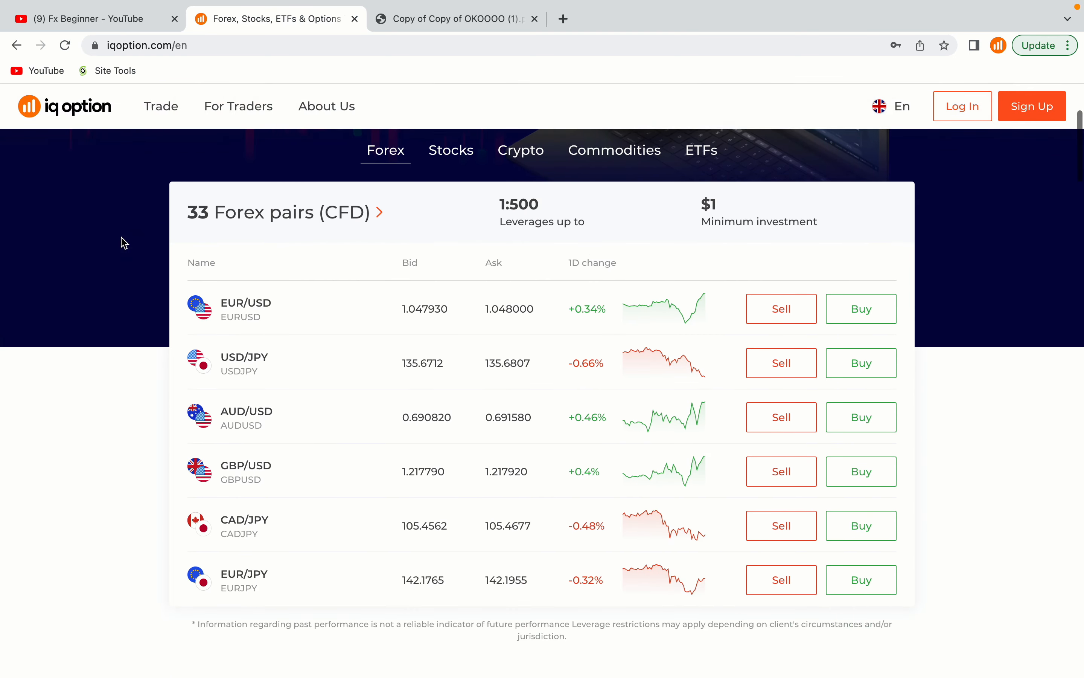
scroll(down, 3)
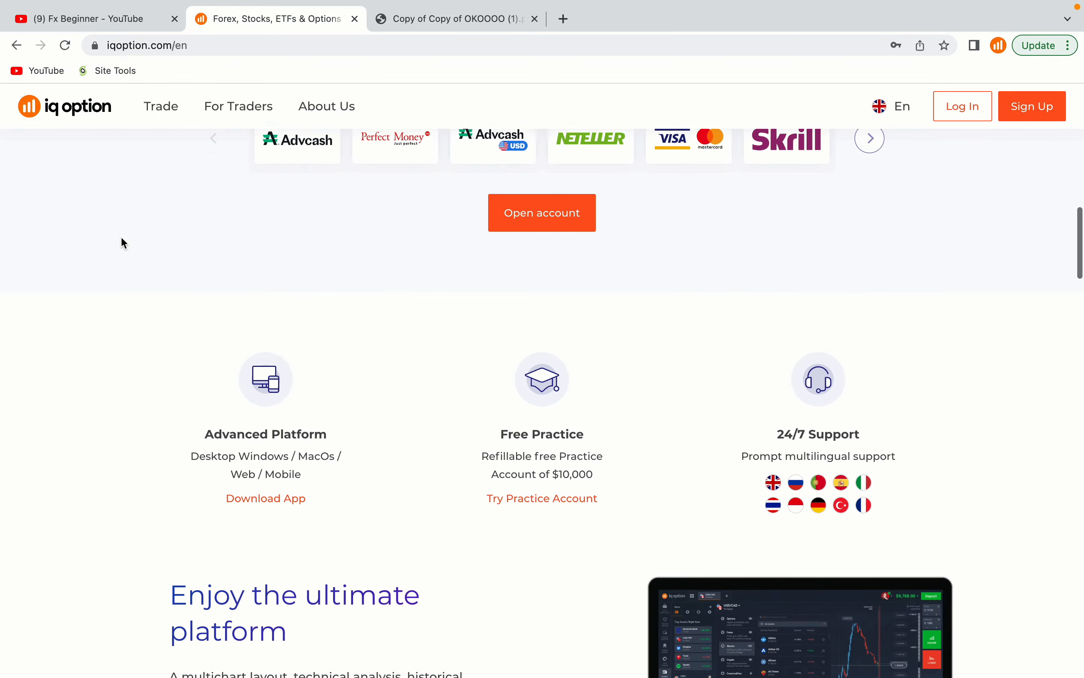
scroll(down, 3)
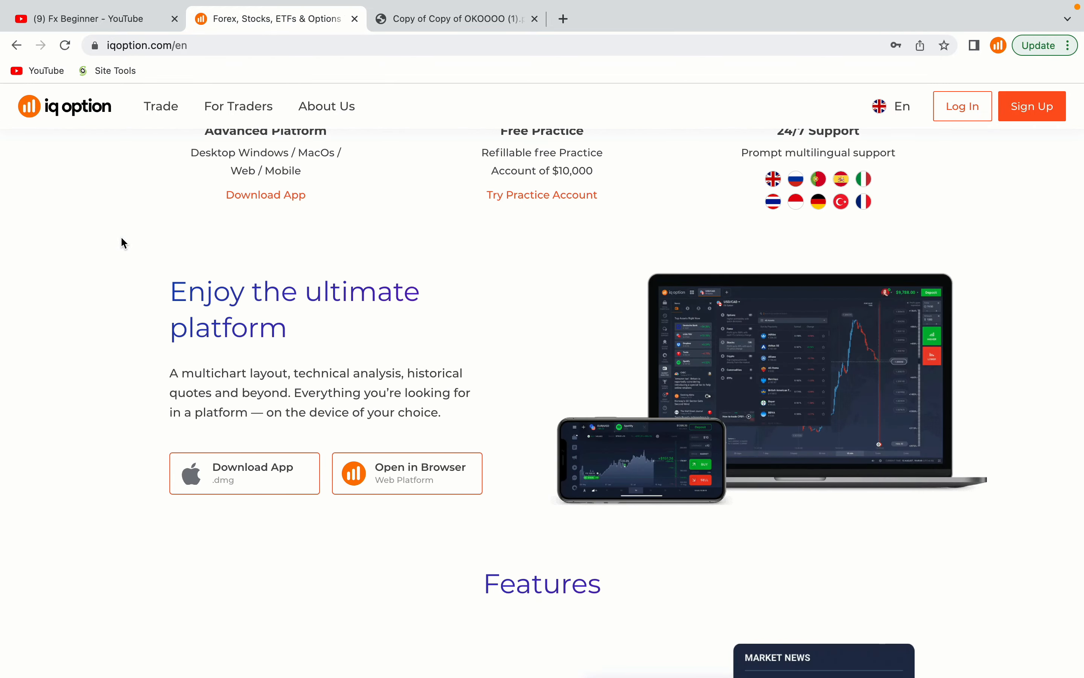
scroll(down, 3)
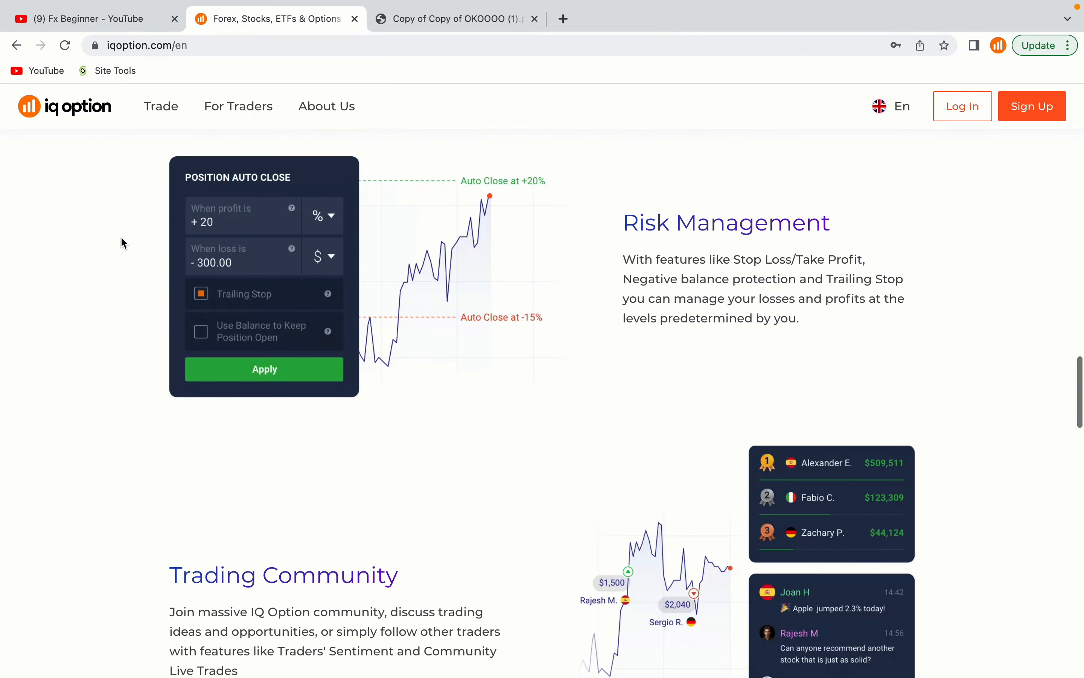
scroll(down, 3)
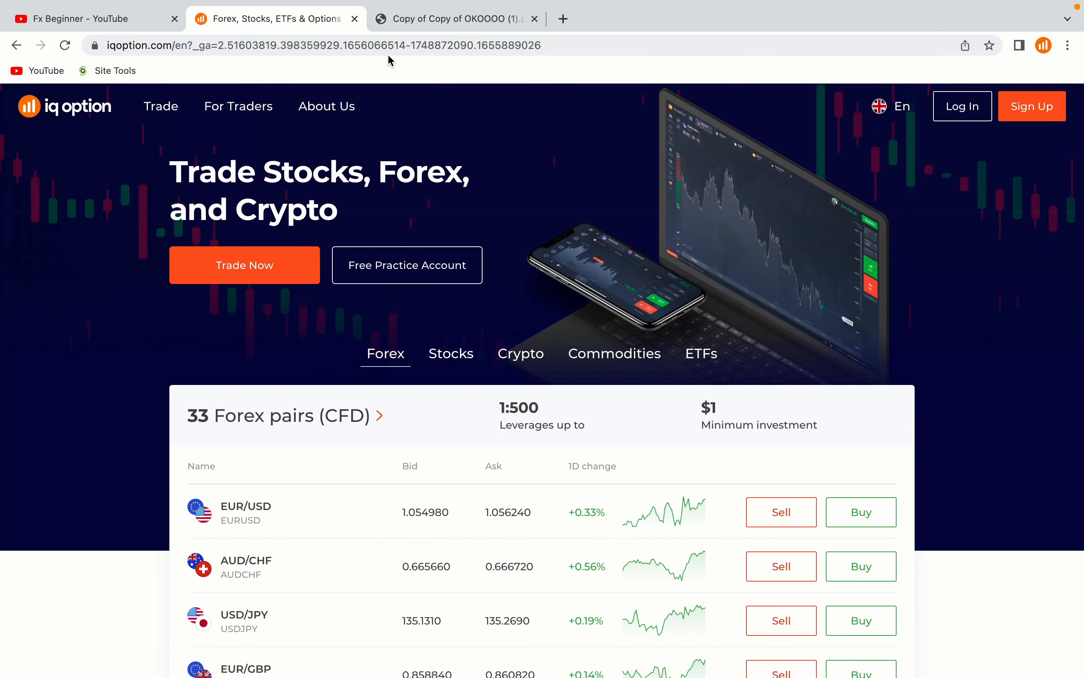
mouse_move(452, 90)
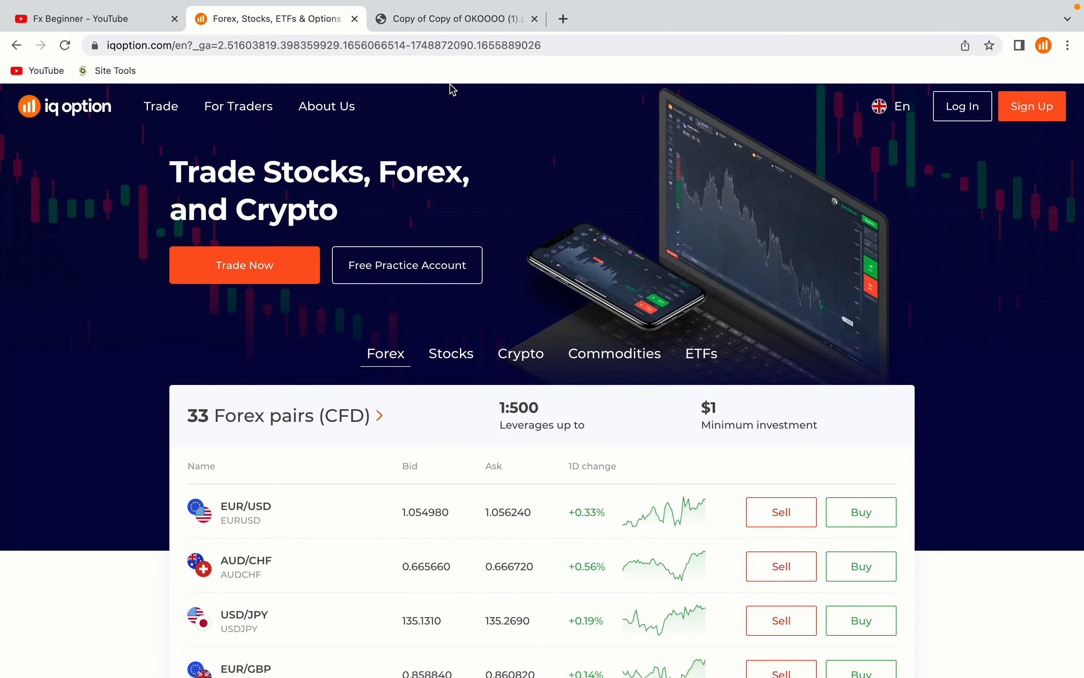
click(454, 18)
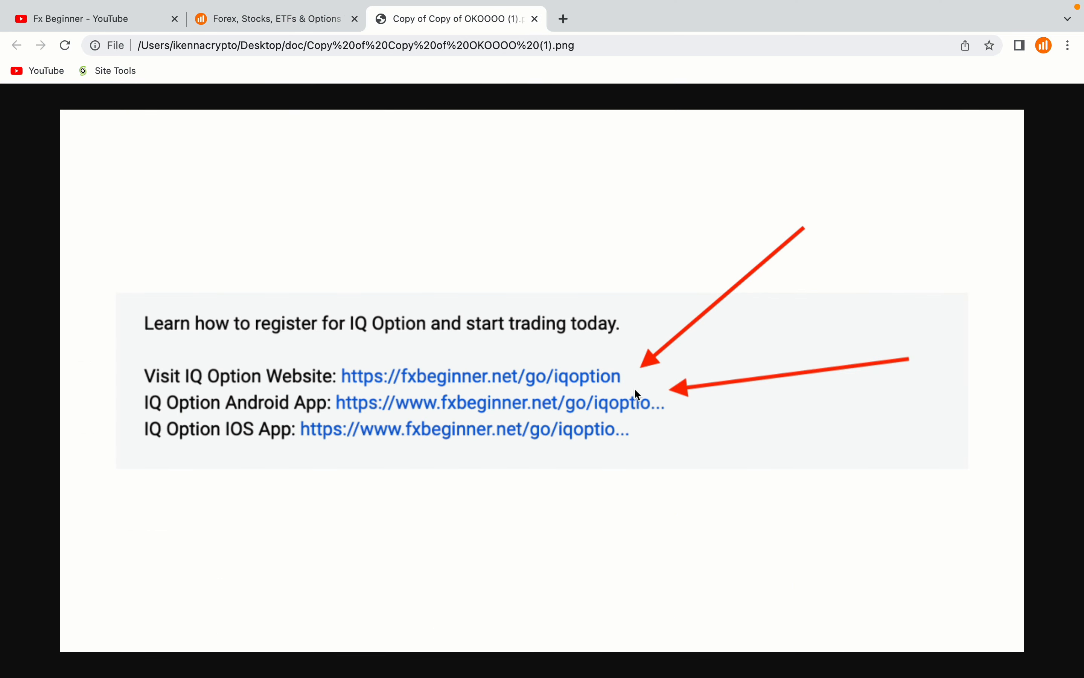
mouse_move(644, 480)
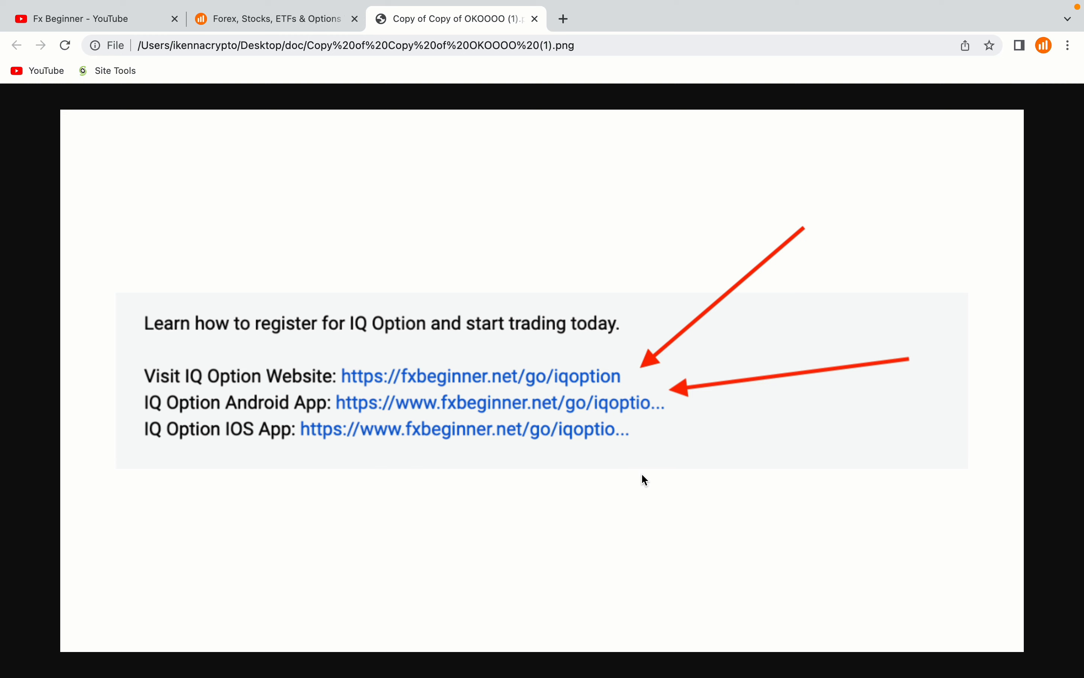
mouse_move(568, 441)
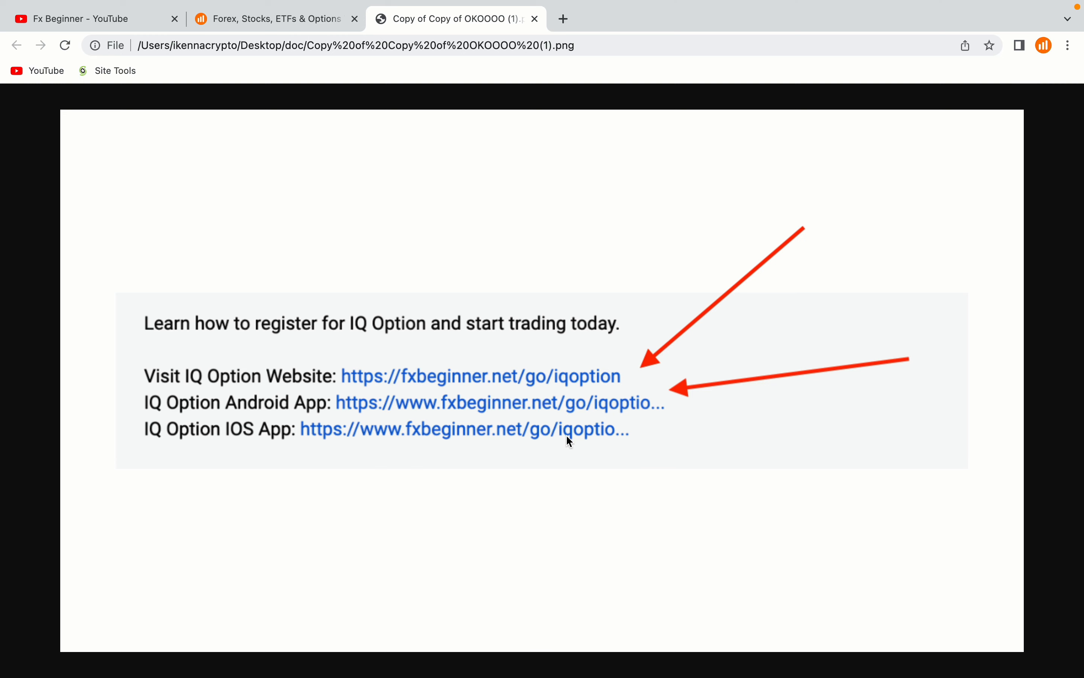
mouse_move(597, 508)
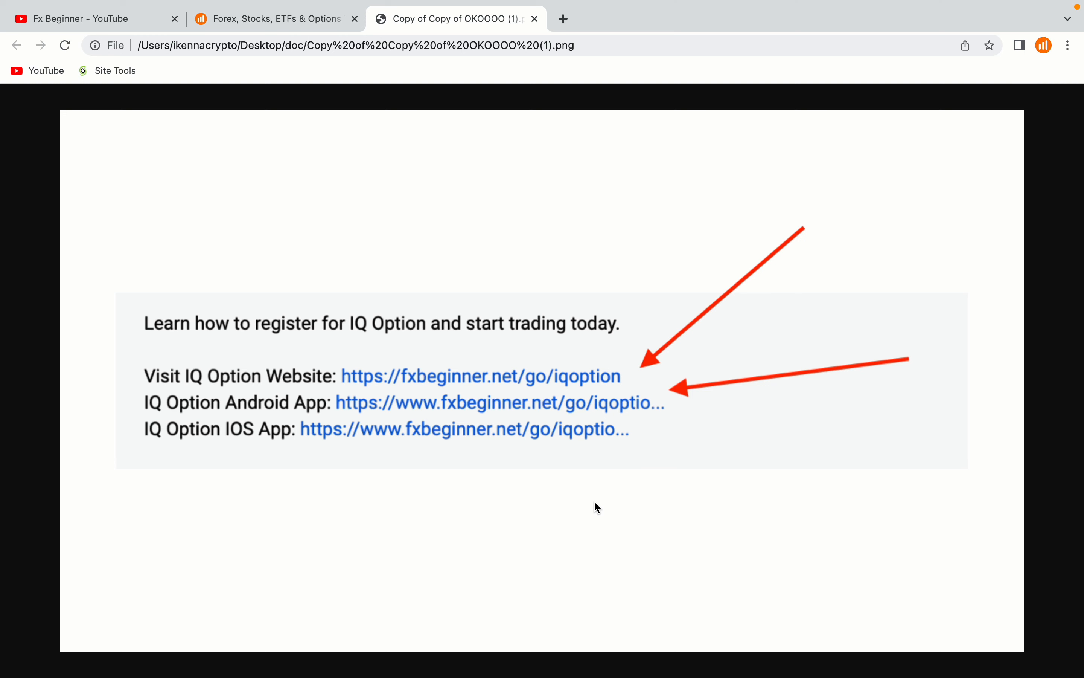
mouse_move(635, 377)
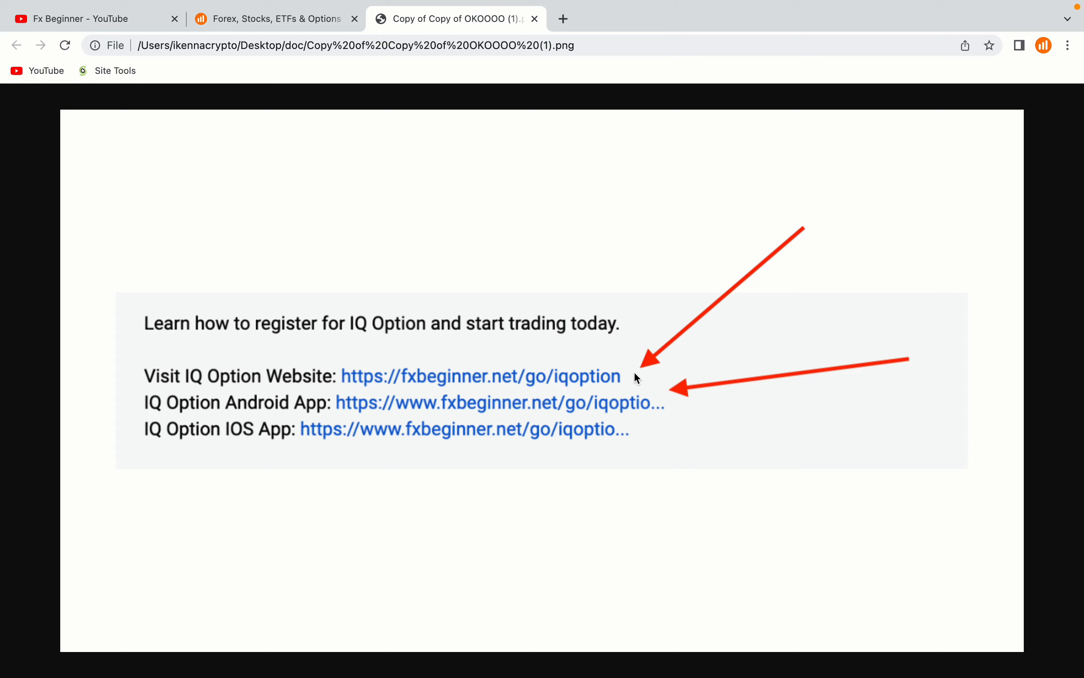
mouse_move(298, 25)
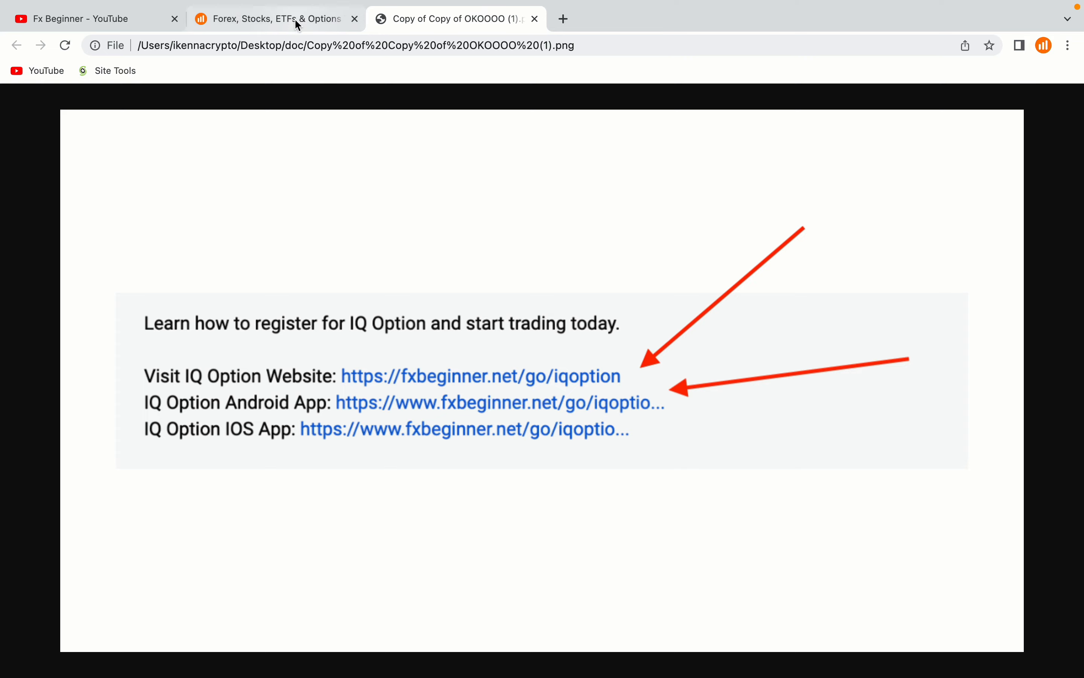
click(279, 19)
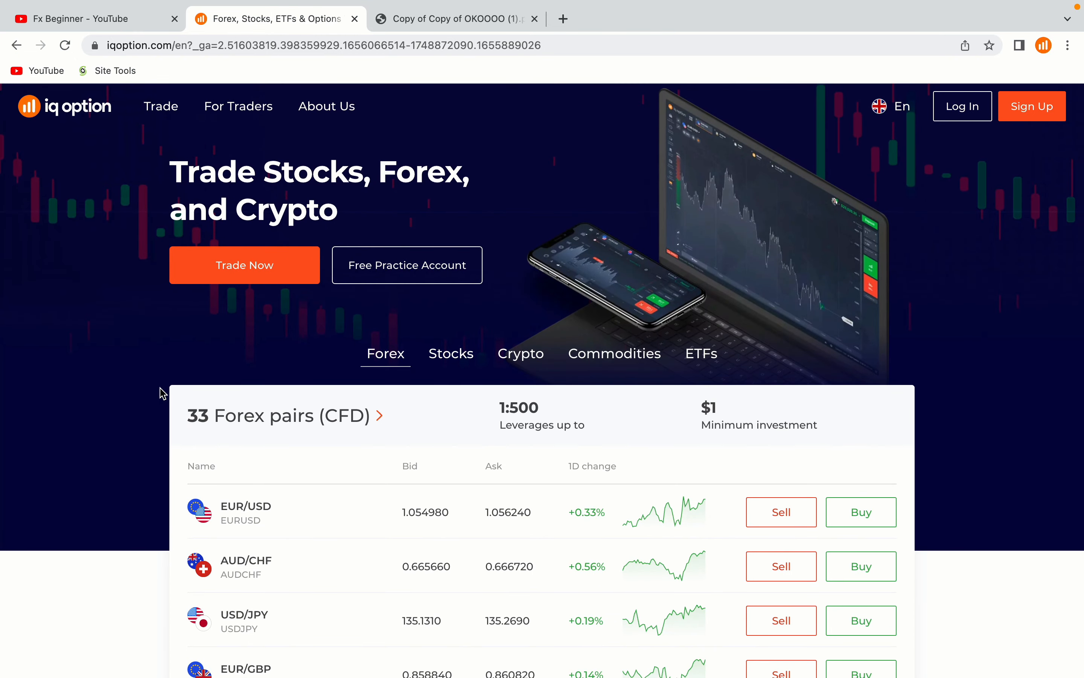
mouse_move(1025, 119)
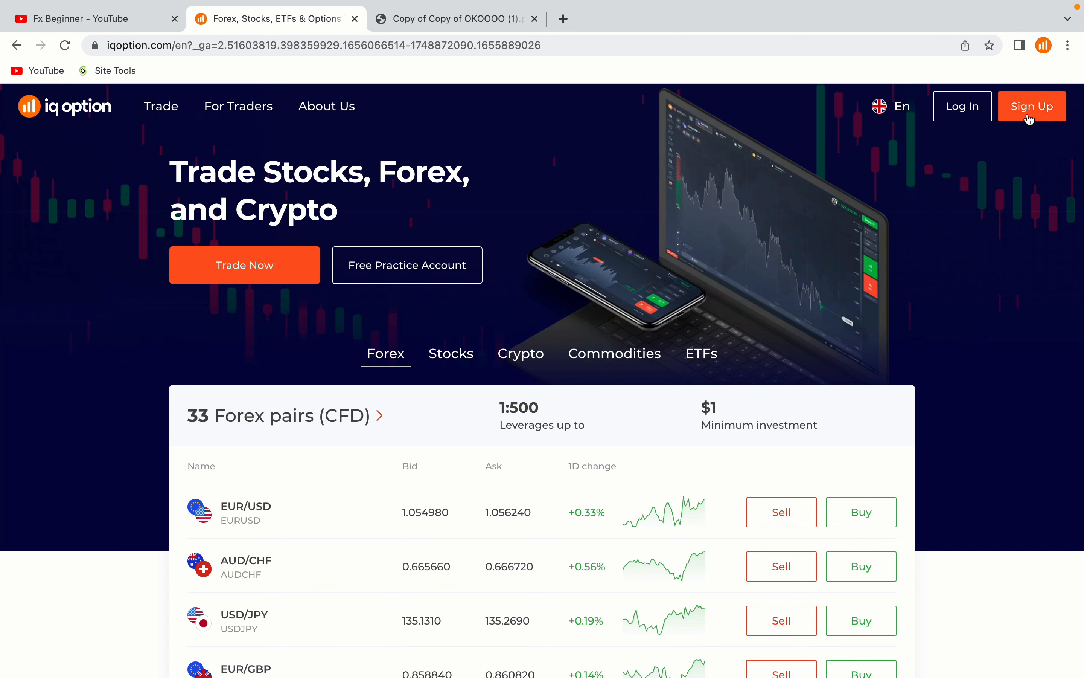
mouse_move(1025, 120)
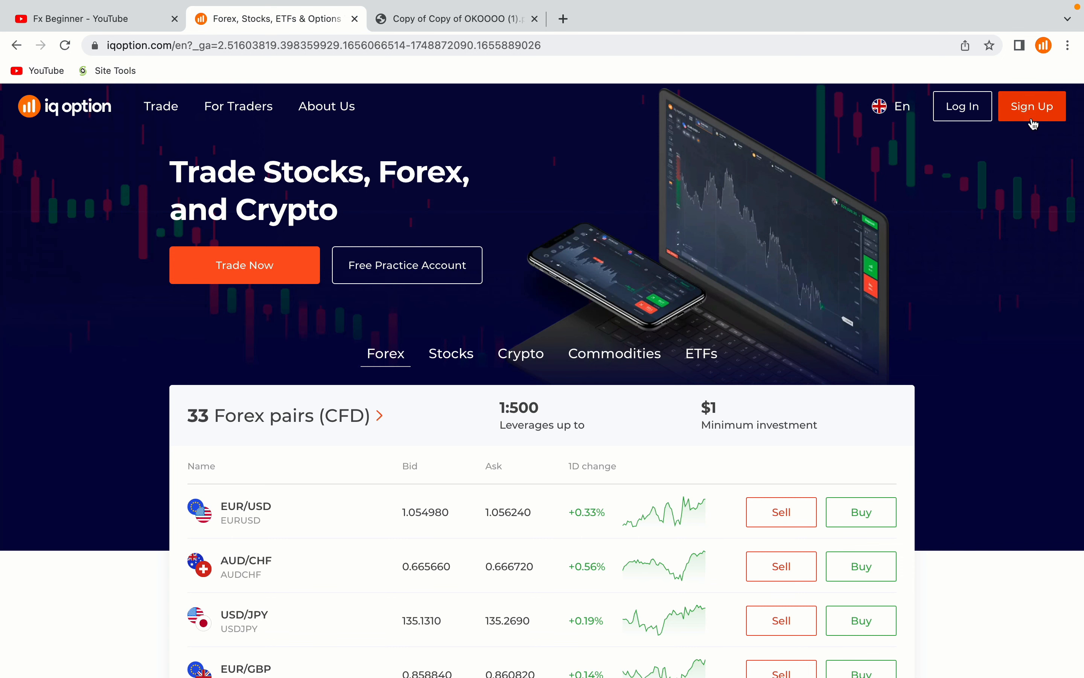
Open the new account registration form via Sign Up
click(1032, 106)
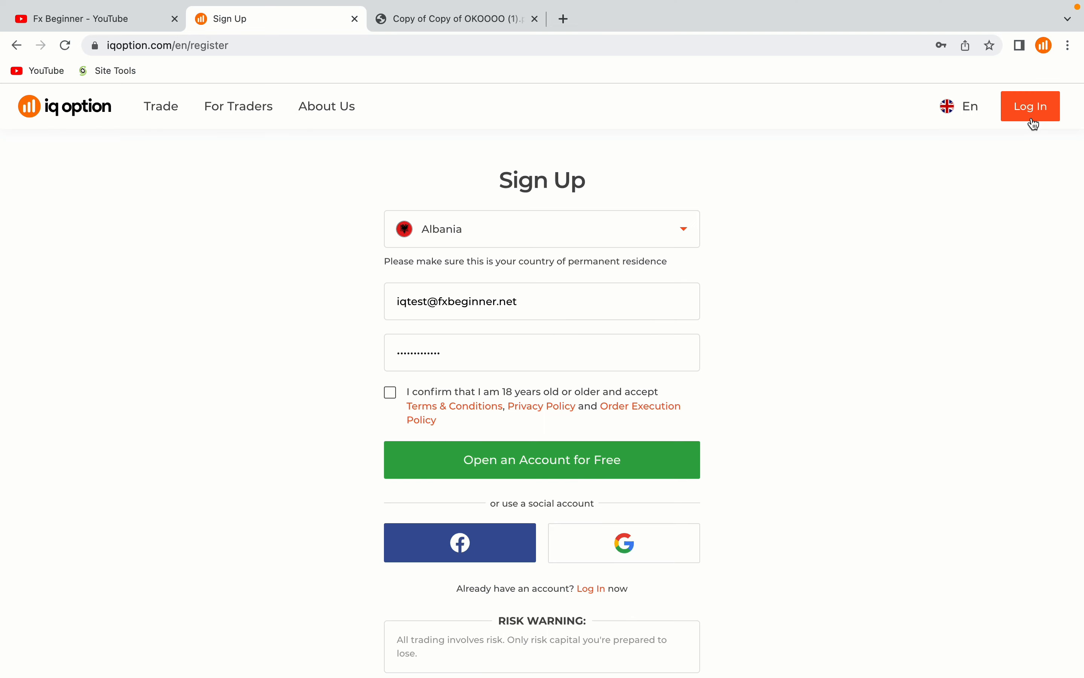
mouse_move(944, 308)
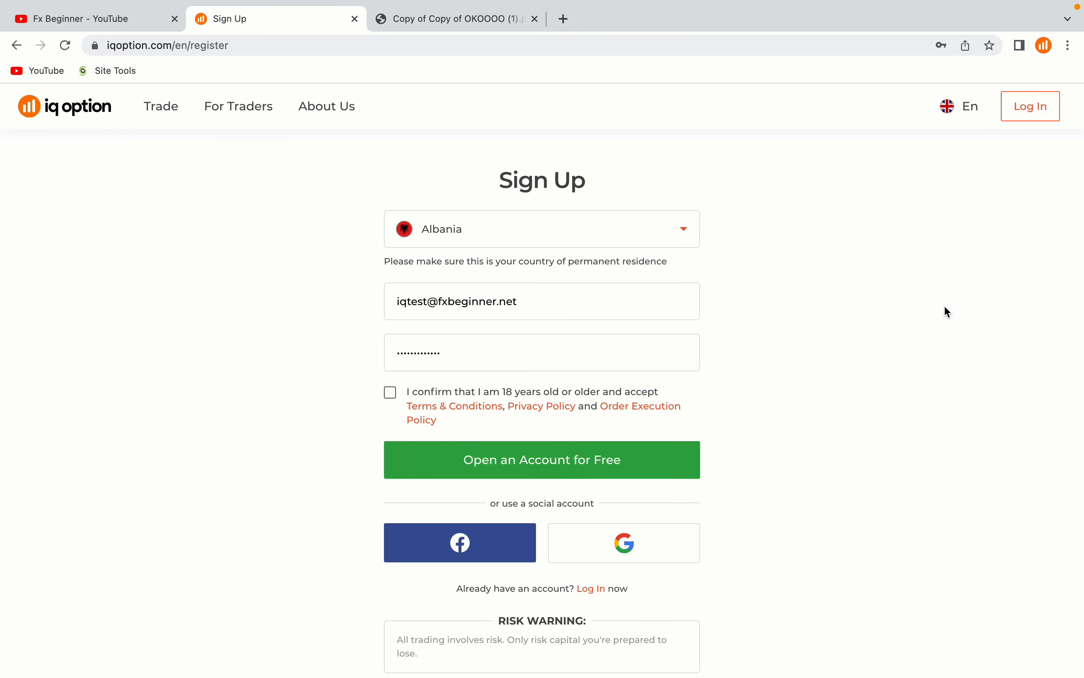
scroll(down, 3)
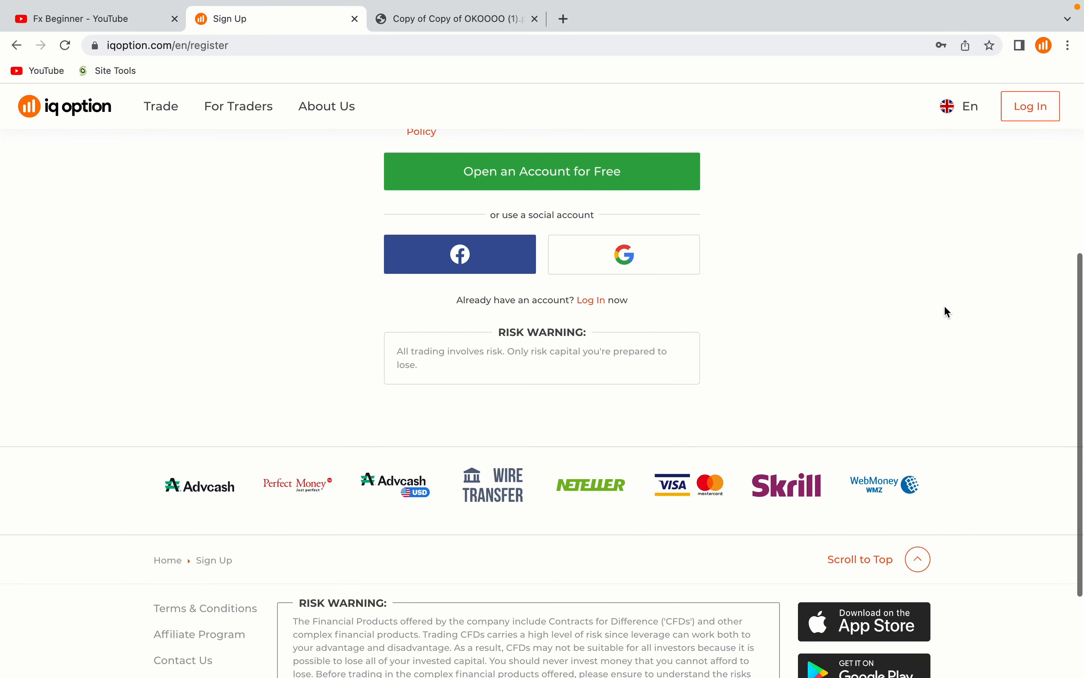
scroll(up, 3)
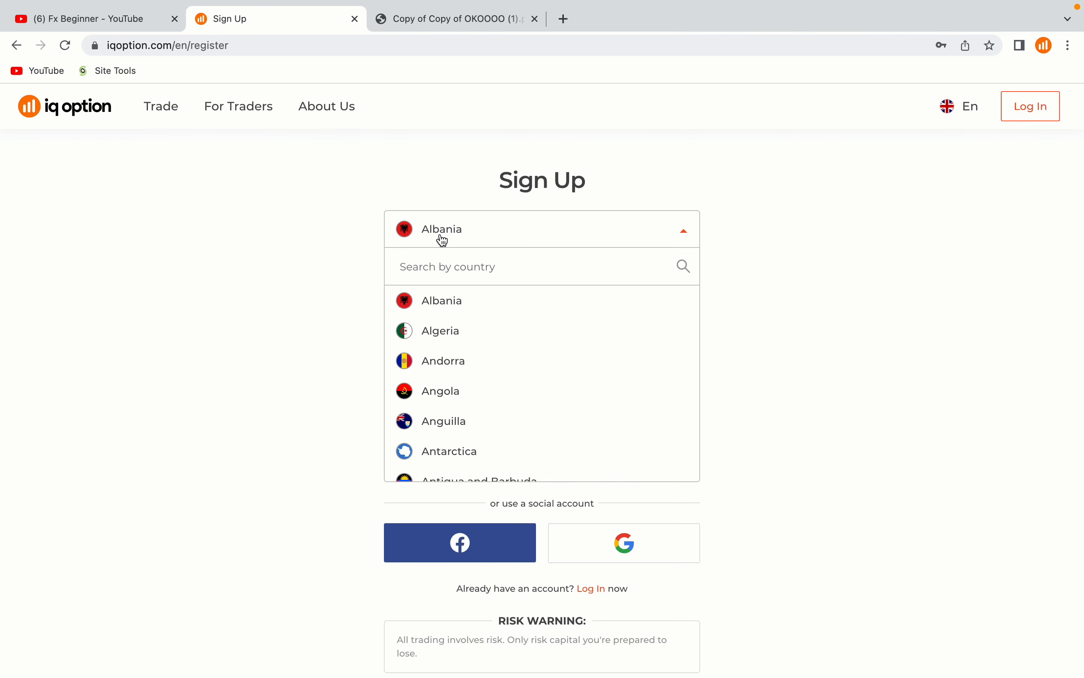
Search 'gu' in the country list and select Guatemala as country of residence
text(gua)
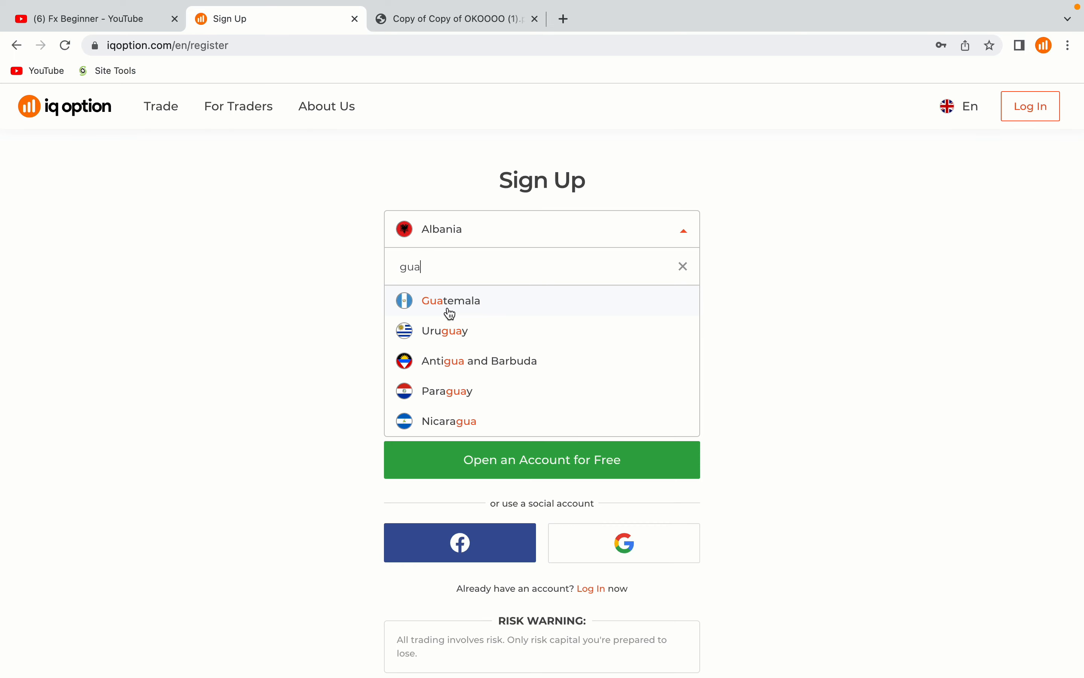
click(450, 301)
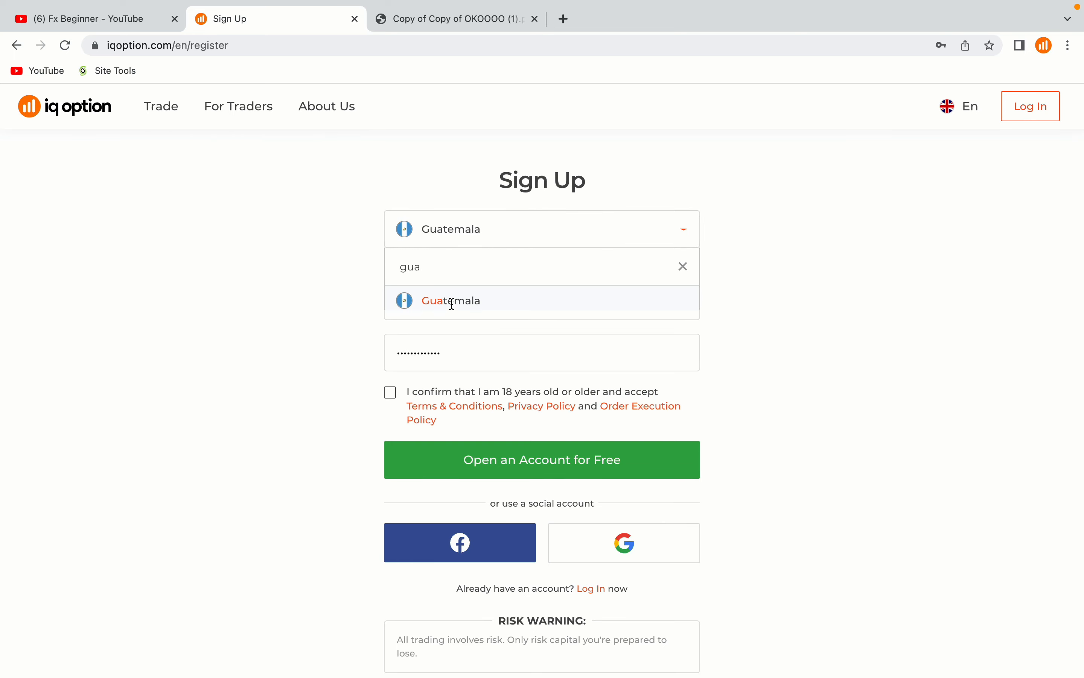
click(450, 301)
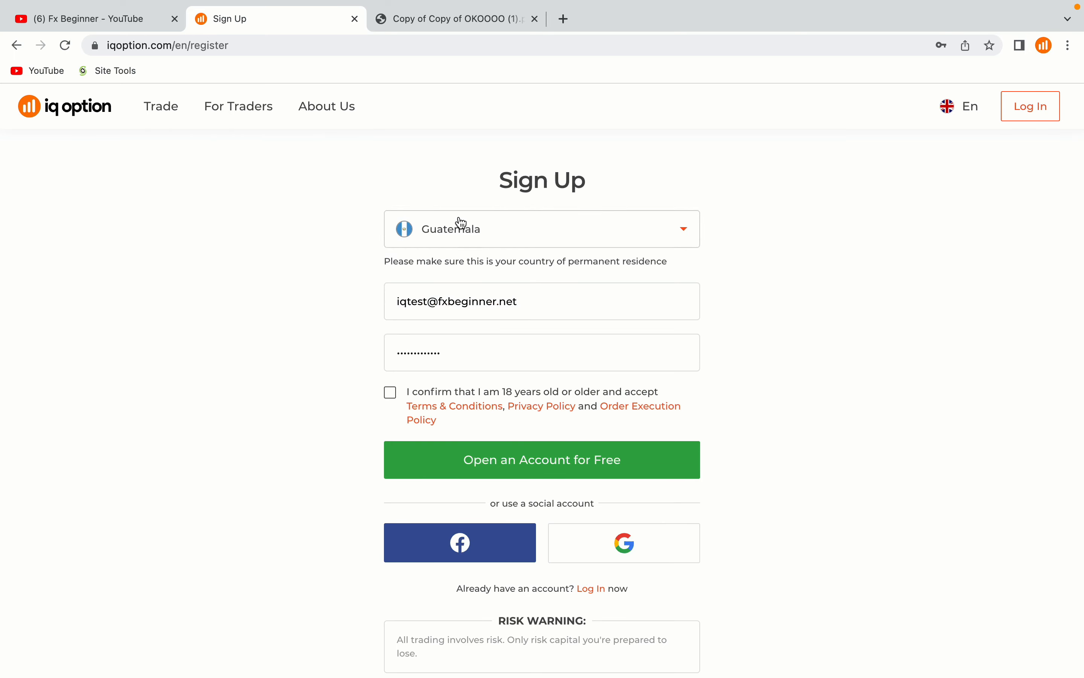
mouse_move(449, 239)
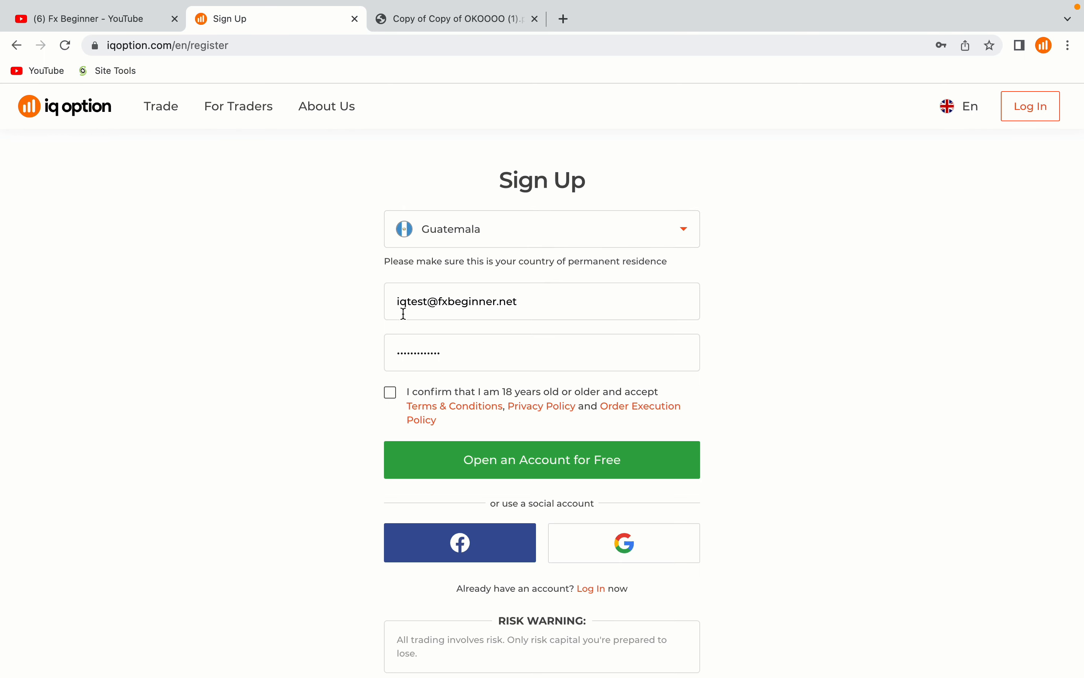
click(456, 301)
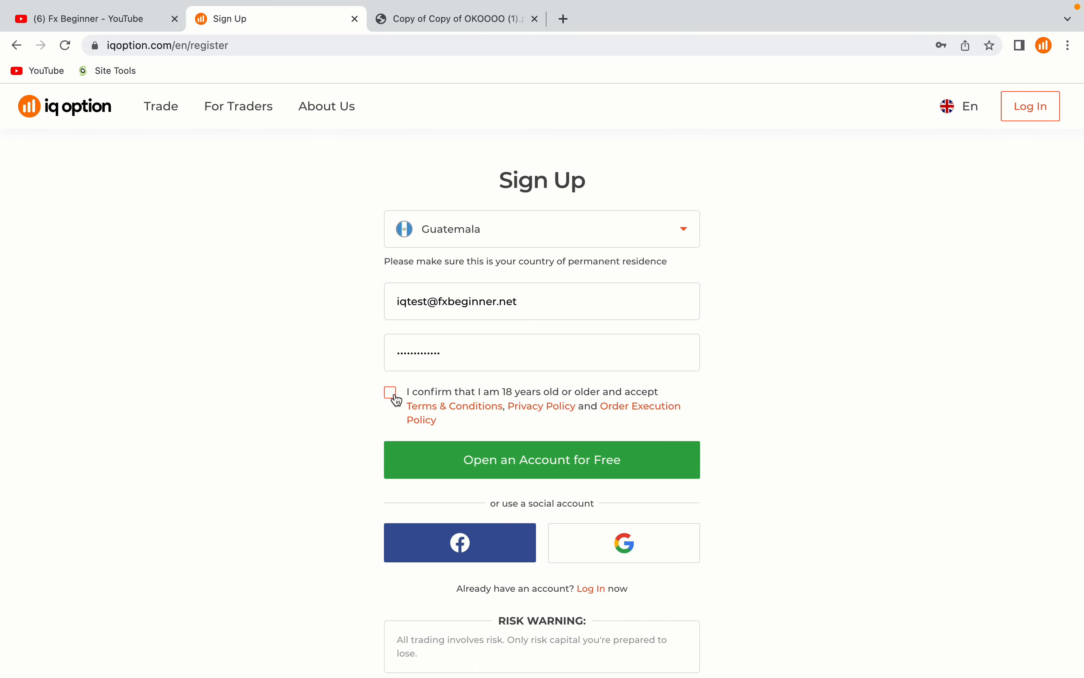
Tick the confirmation of being 18 or older and accepting the terms
click(390, 392)
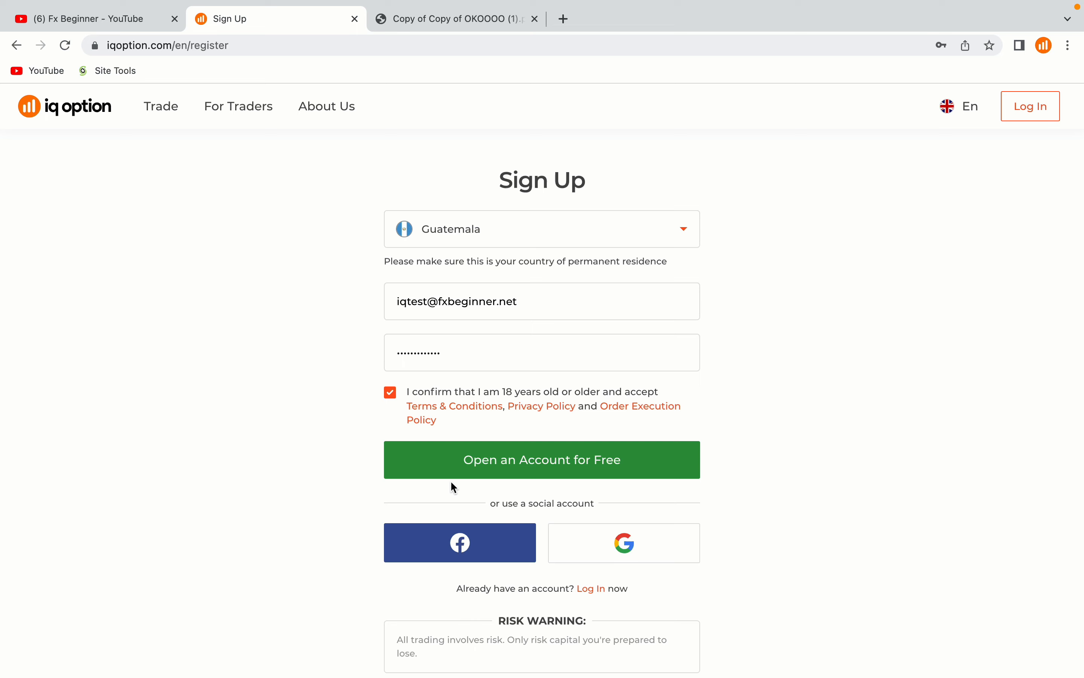
mouse_move(534, 481)
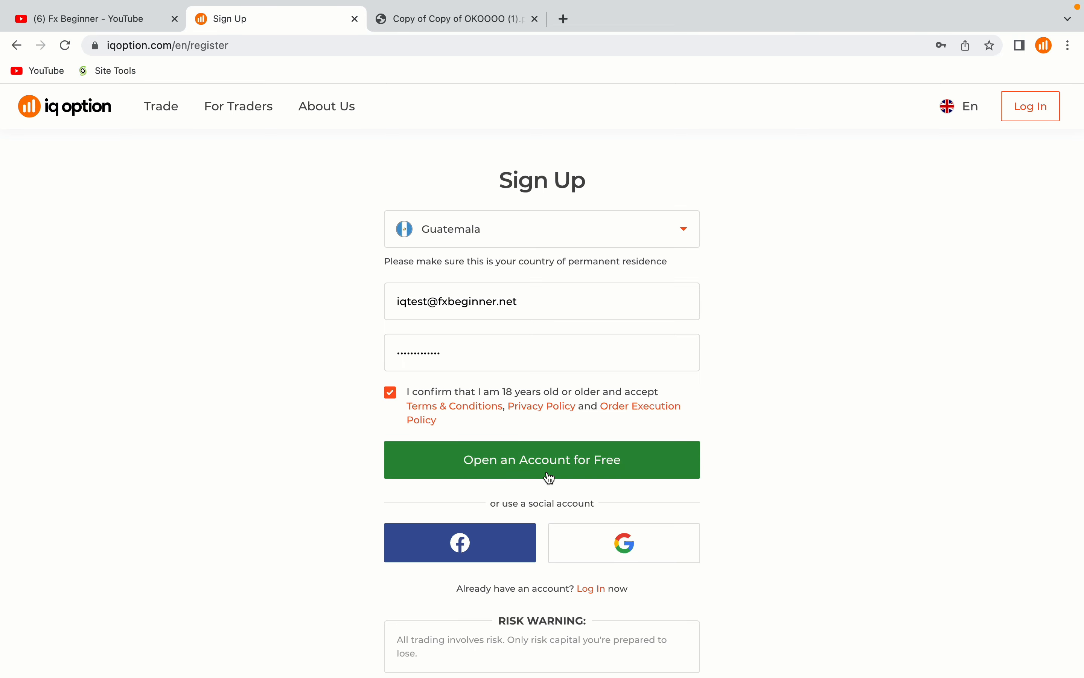
Submit 'Open an Account for Free' and land on the logged-in homepage with $0.00 real balance
click(542, 459)
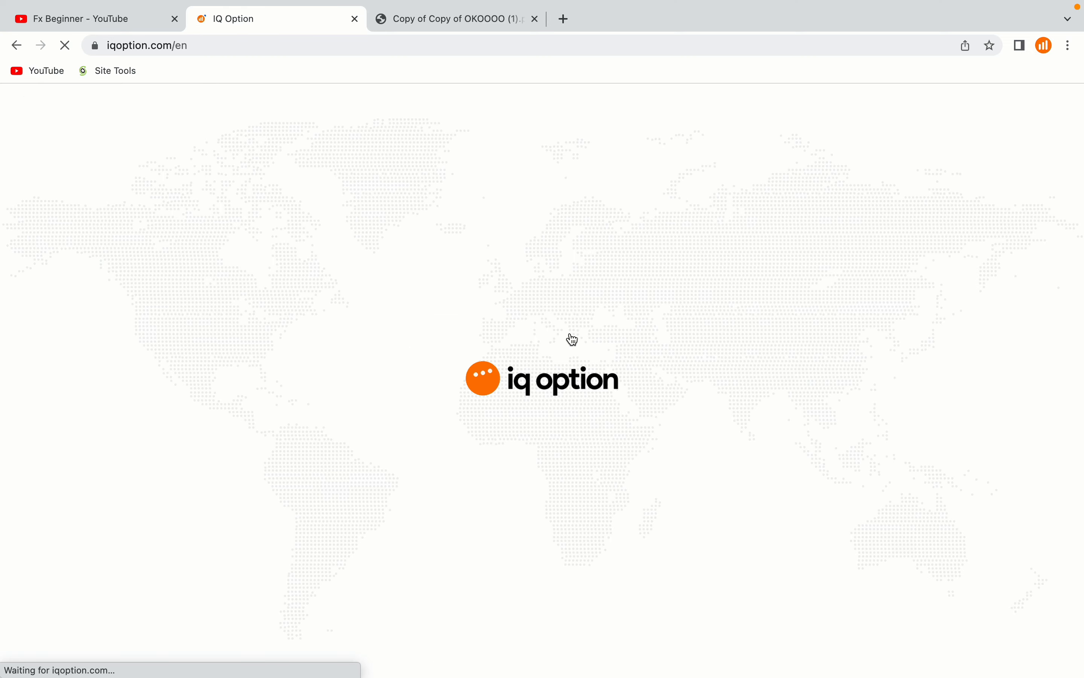
mouse_move(507, 456)
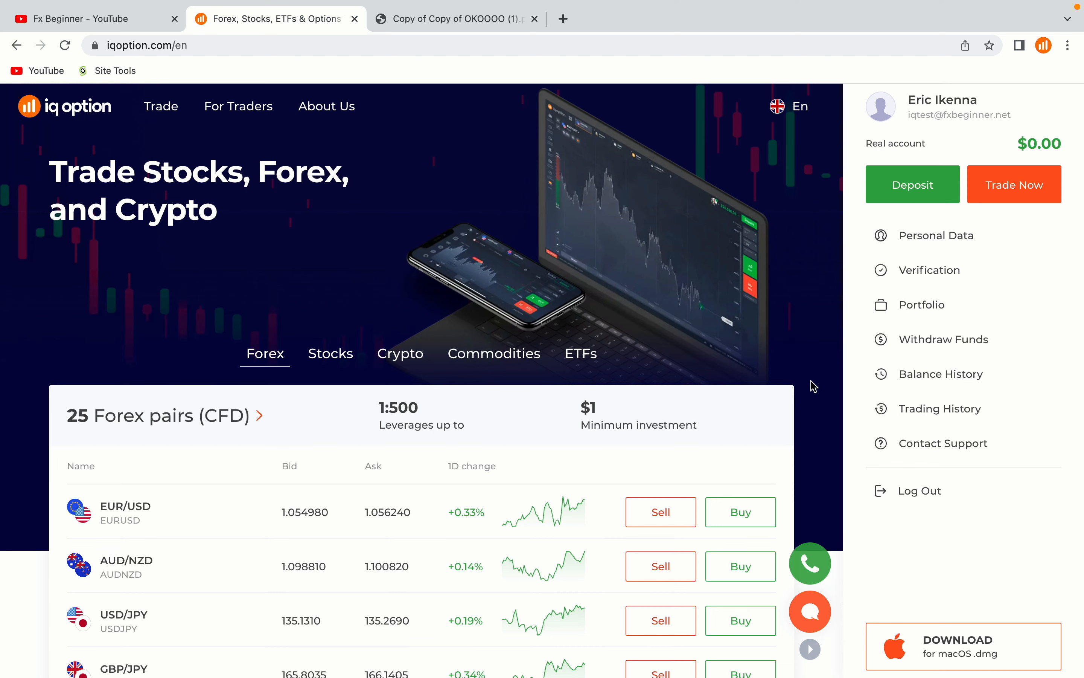
mouse_move(789, 365)
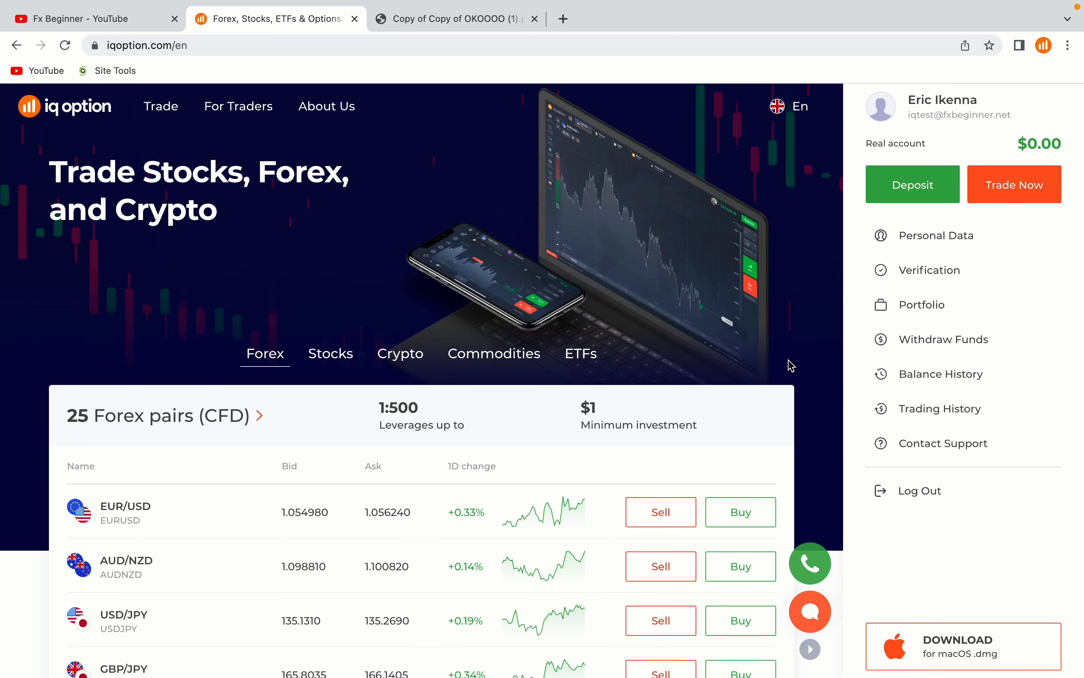
scroll(down, 3)
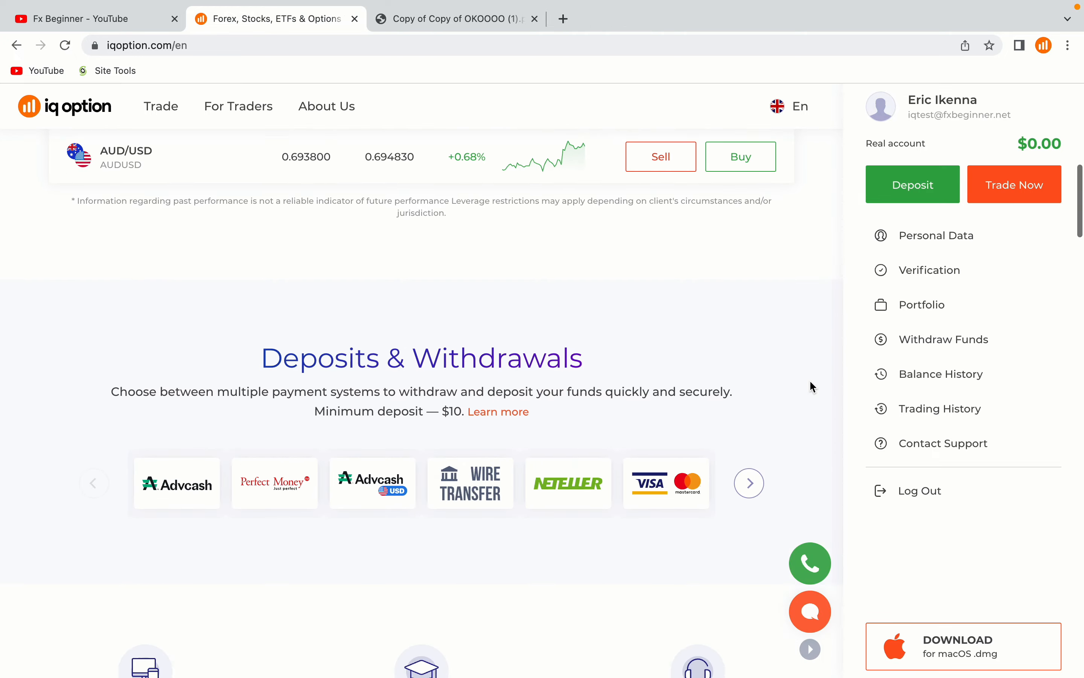
scroll(up, 3)
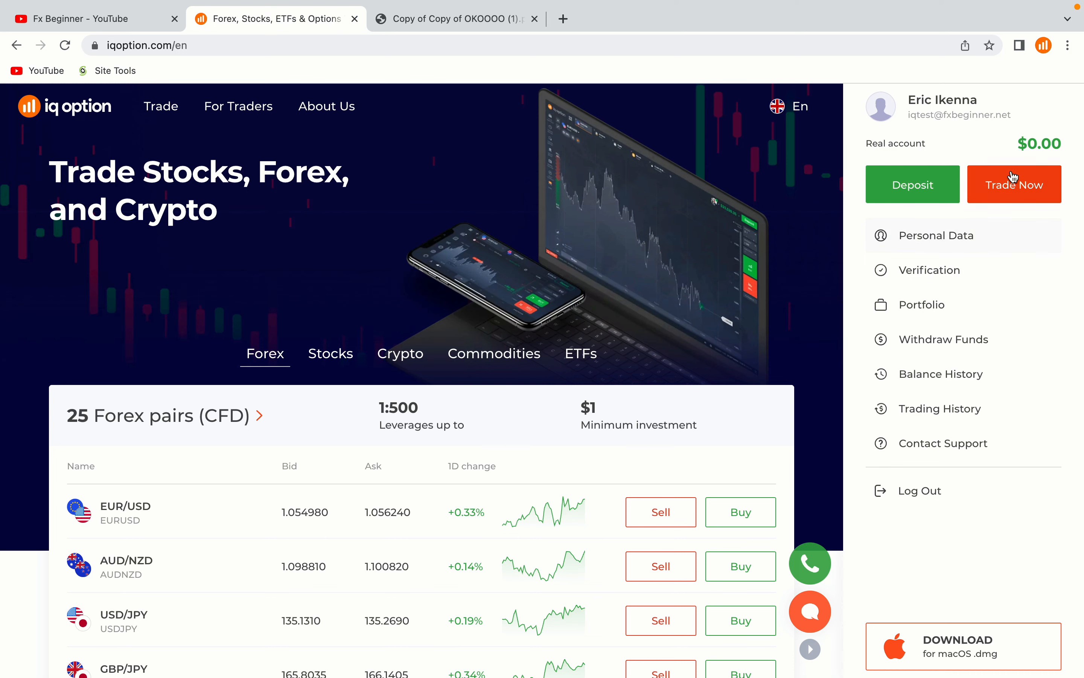
mouse_move(1017, 144)
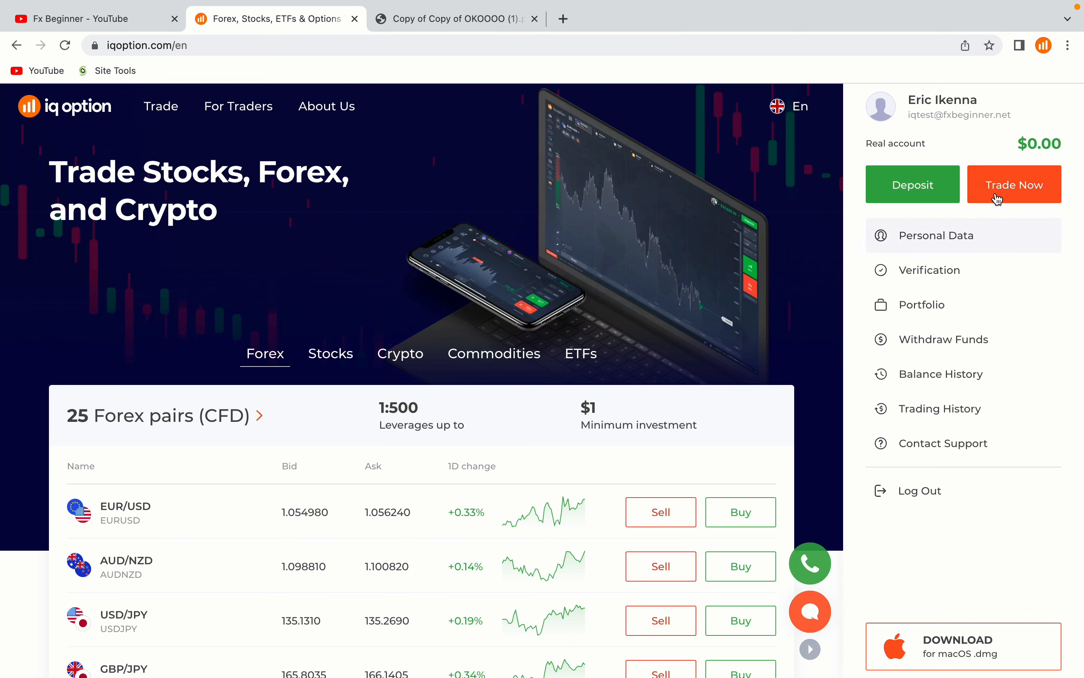
mouse_move(1023, 195)
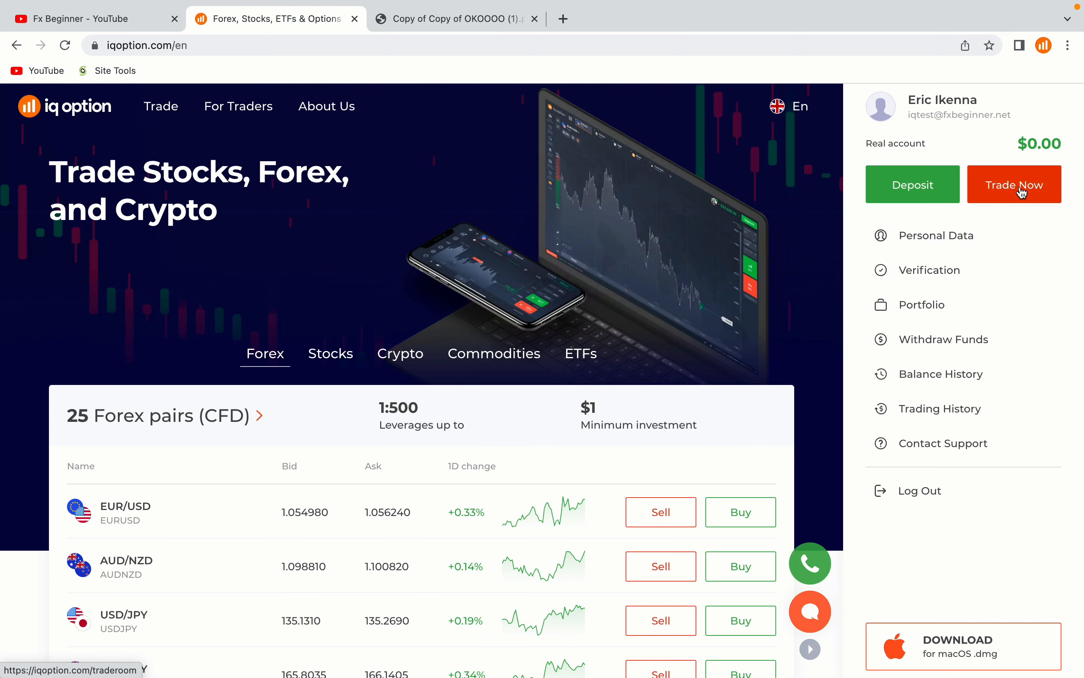
Enter the trade room via Trade Now and dismiss the 'few simple steps' checklist panel
click(1014, 184)
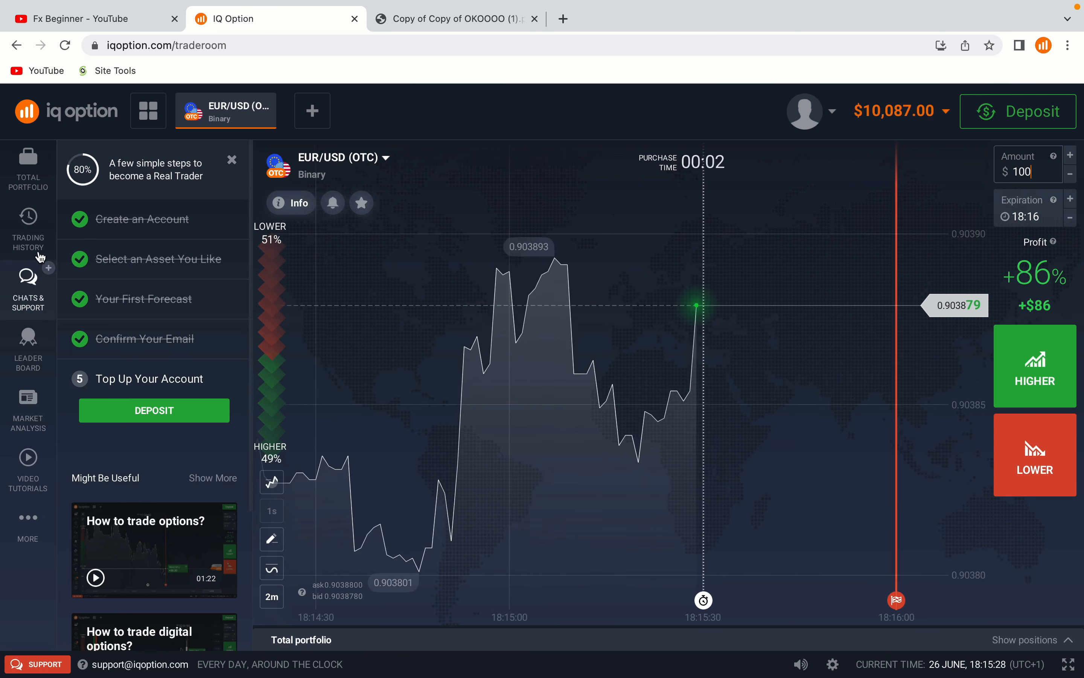
click(232, 159)
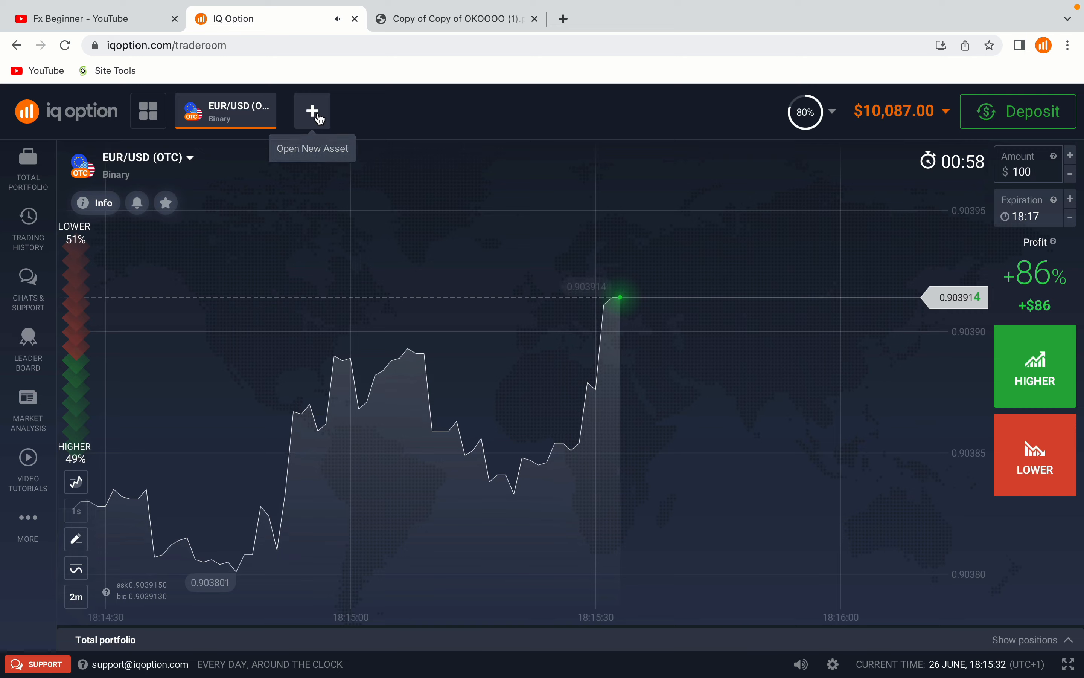
Browse Stocks, Crypto and Commodities in the new-asset list, then return to Forex for EUR/USD
click(312, 110)
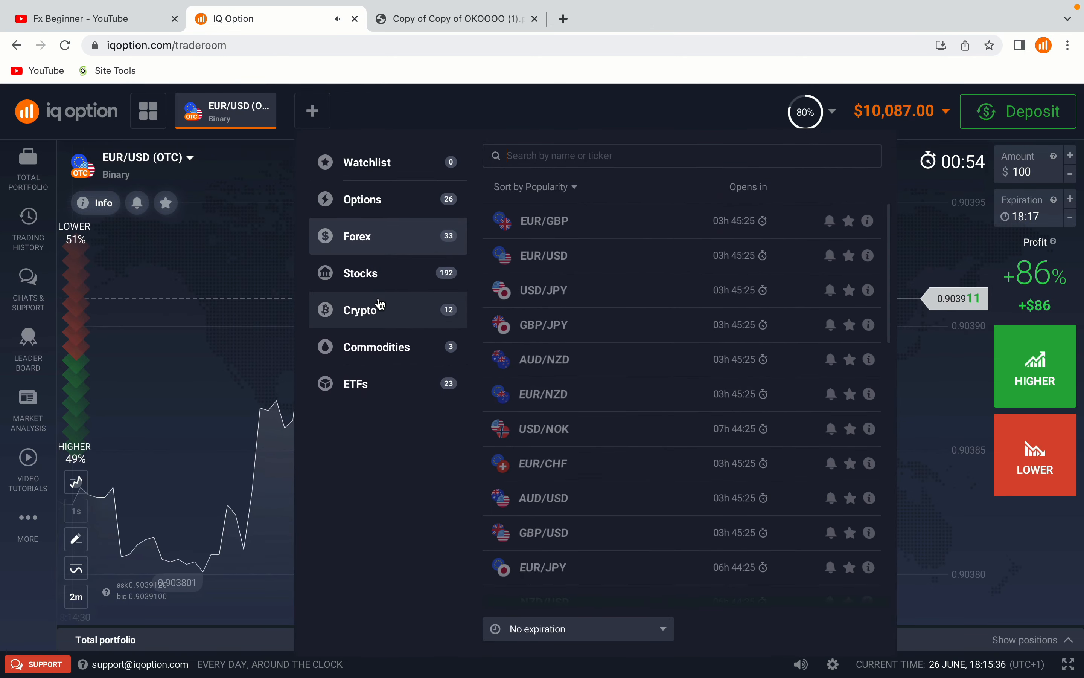
click(360, 273)
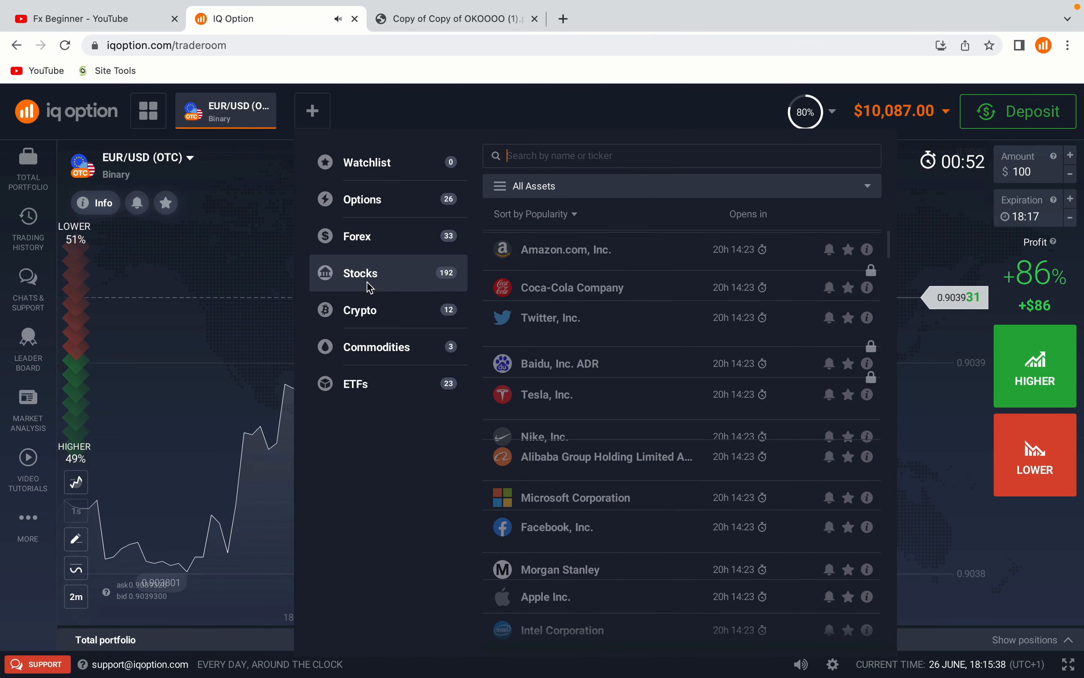
click(360, 310)
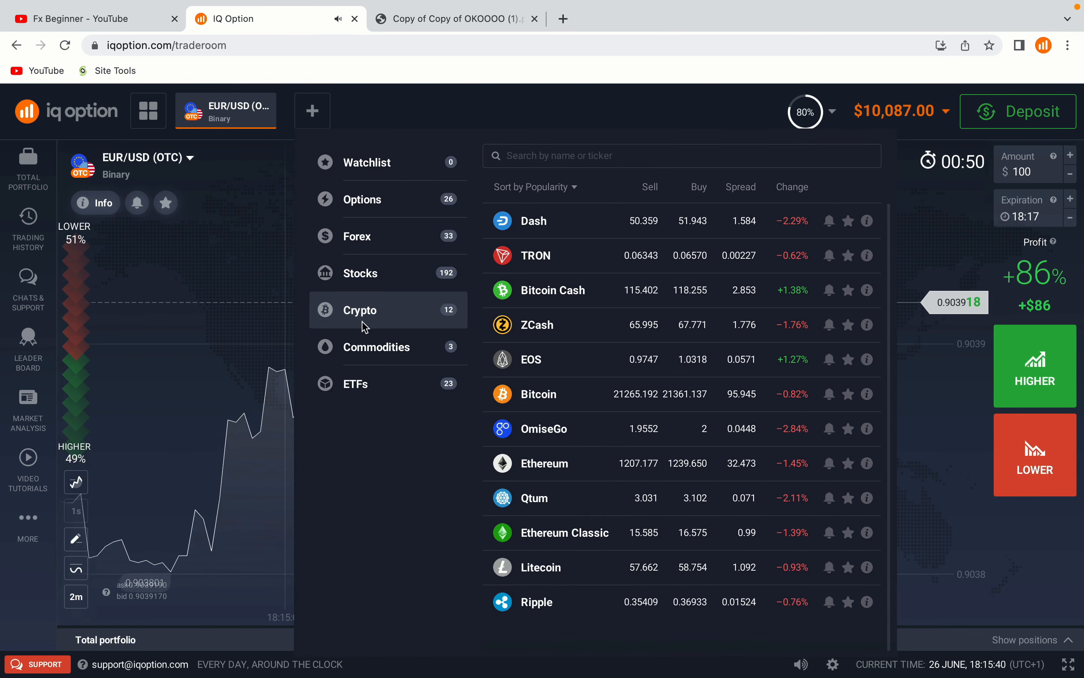
click(376, 347)
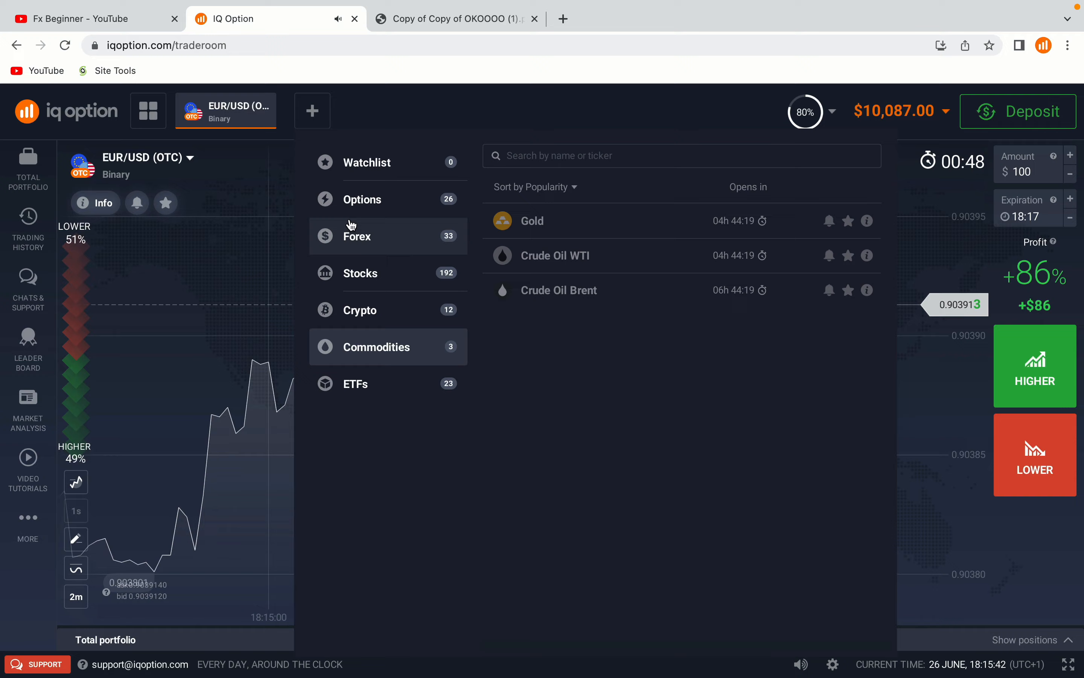
click(361, 200)
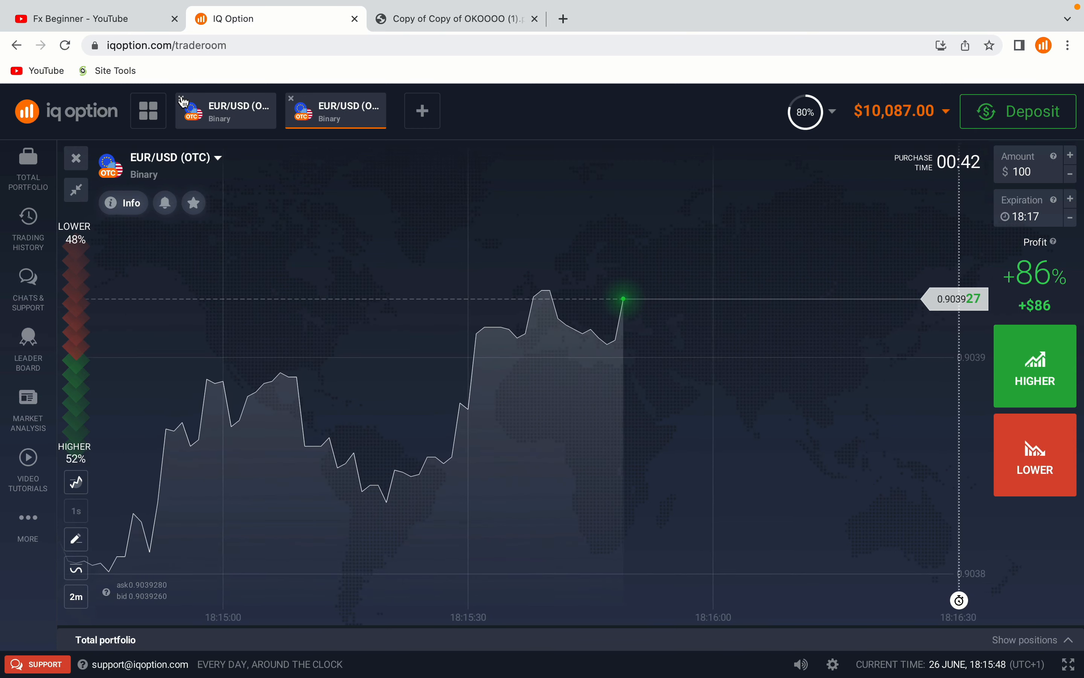
Close the duplicate EUR/USD chart and place a $100 LOWER binary option on EUR/USD
click(291, 98)
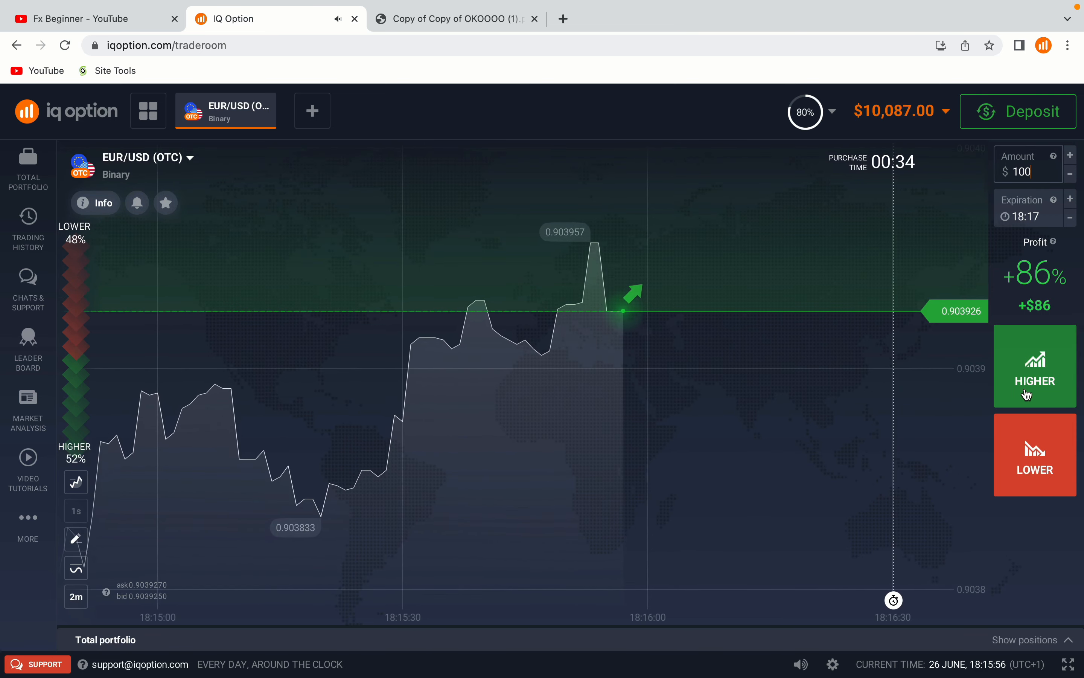
click(1035, 455)
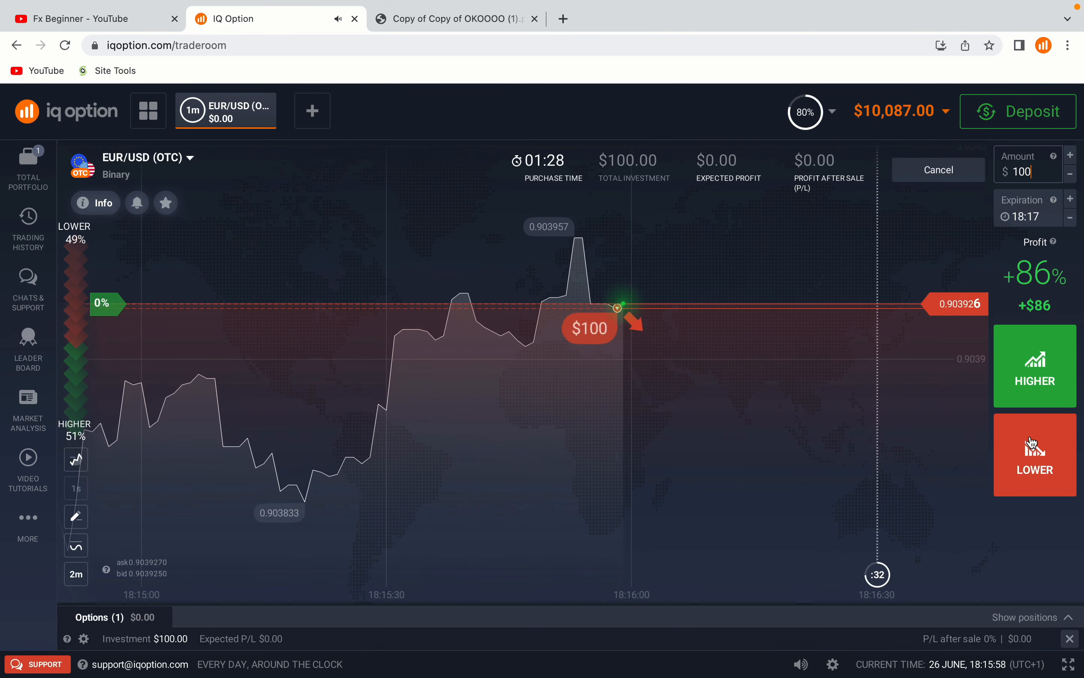